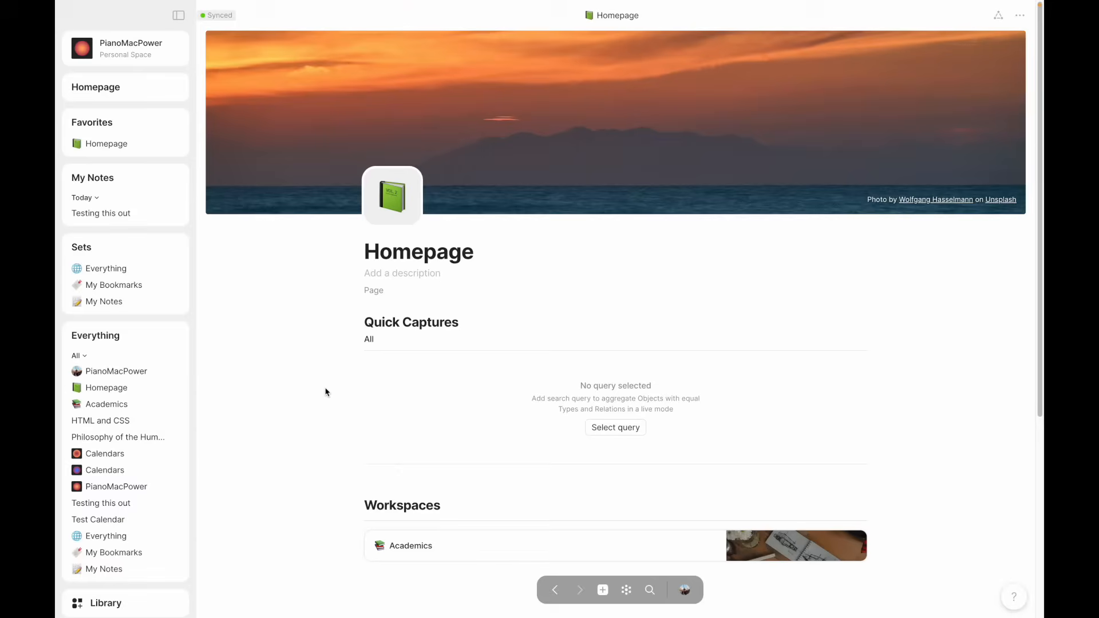
pyautogui.moveTo(208, 21)
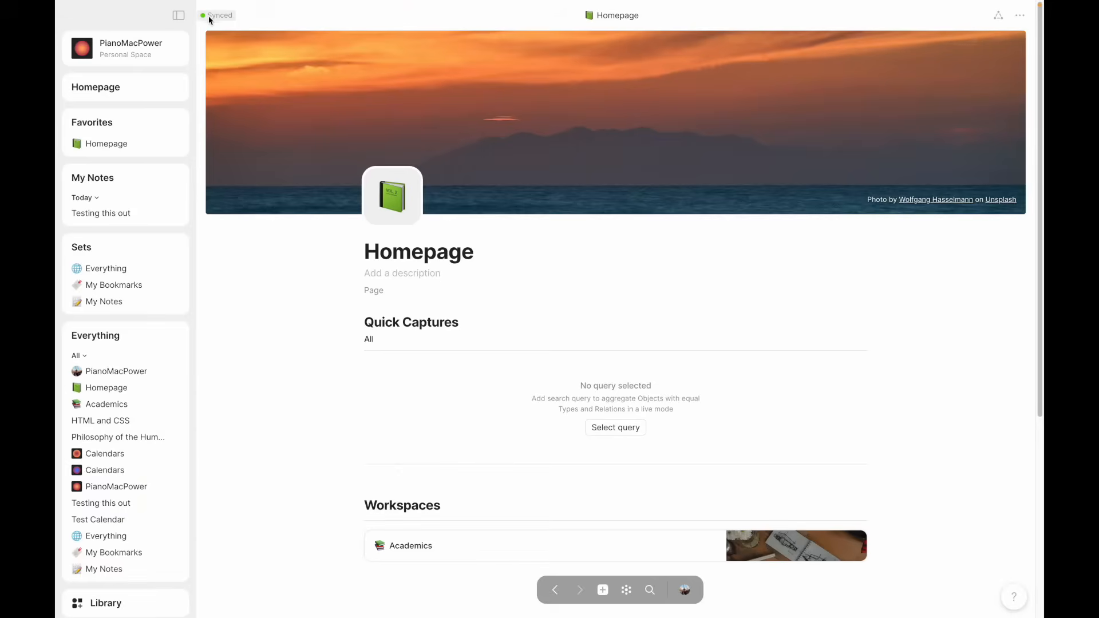
pyautogui.moveTo(305, 270)
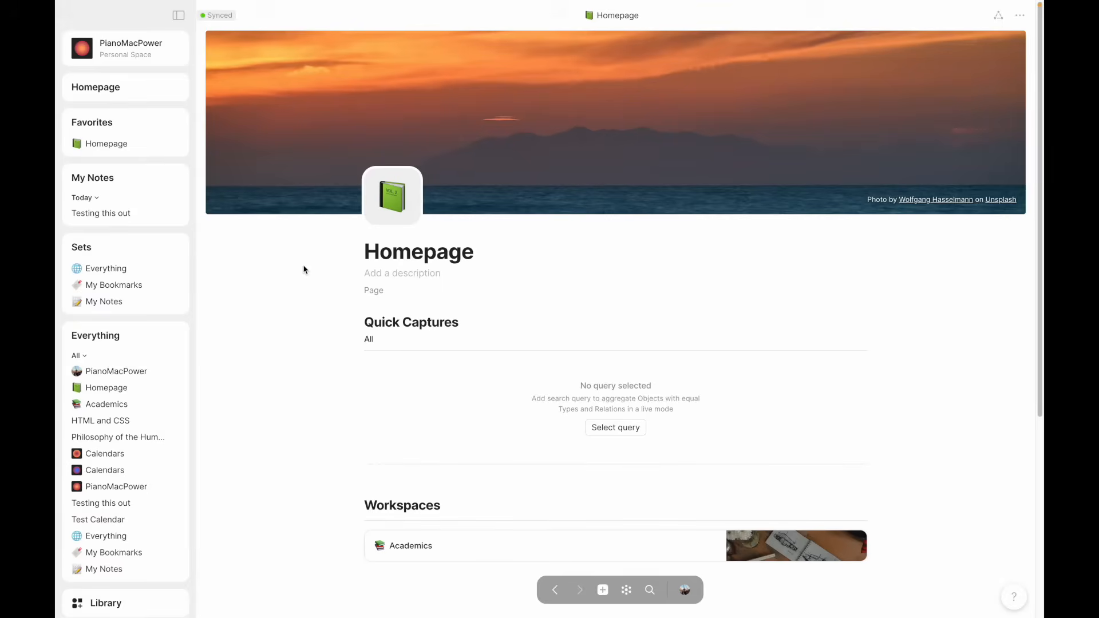
pyautogui.moveTo(357, 136)
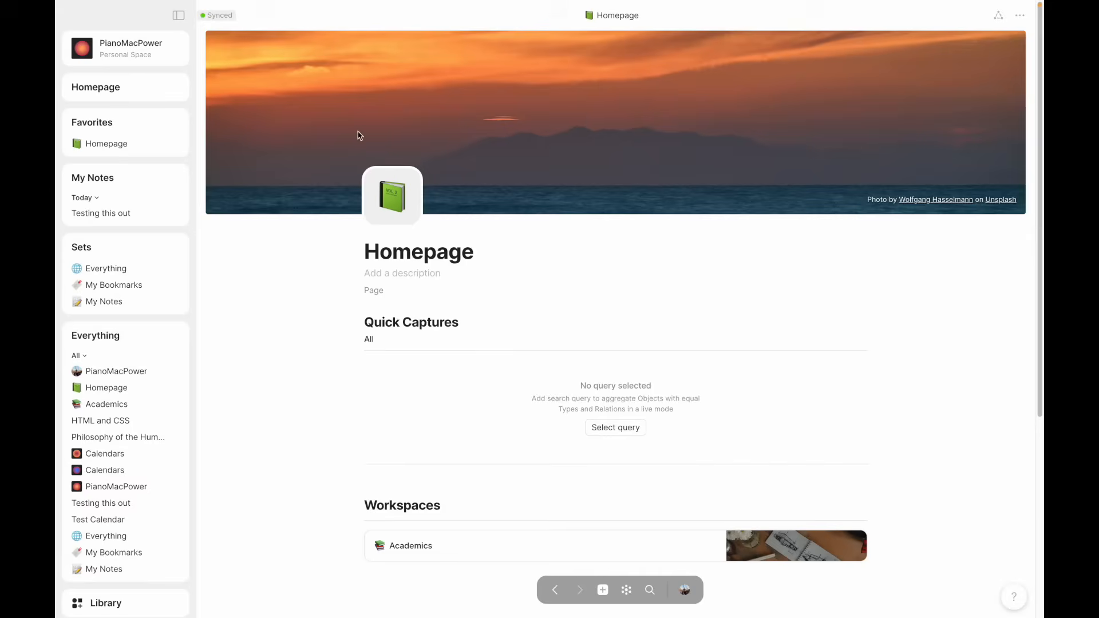
pyautogui.moveTo(314, 421)
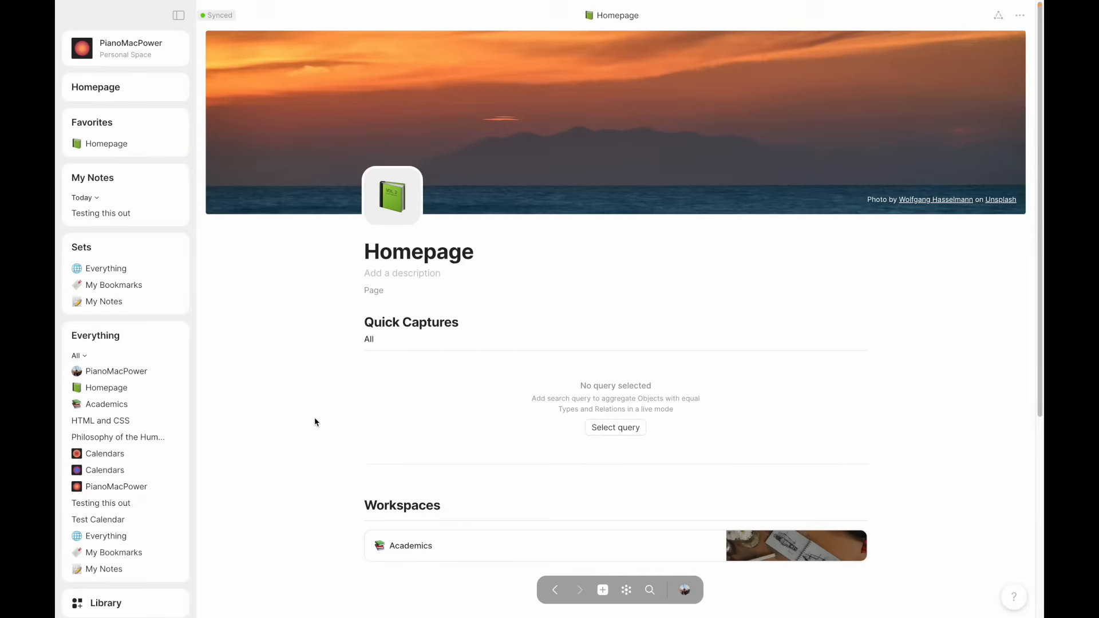
# - Create a new empty private space from the spaces list
pyautogui.scroll(3)
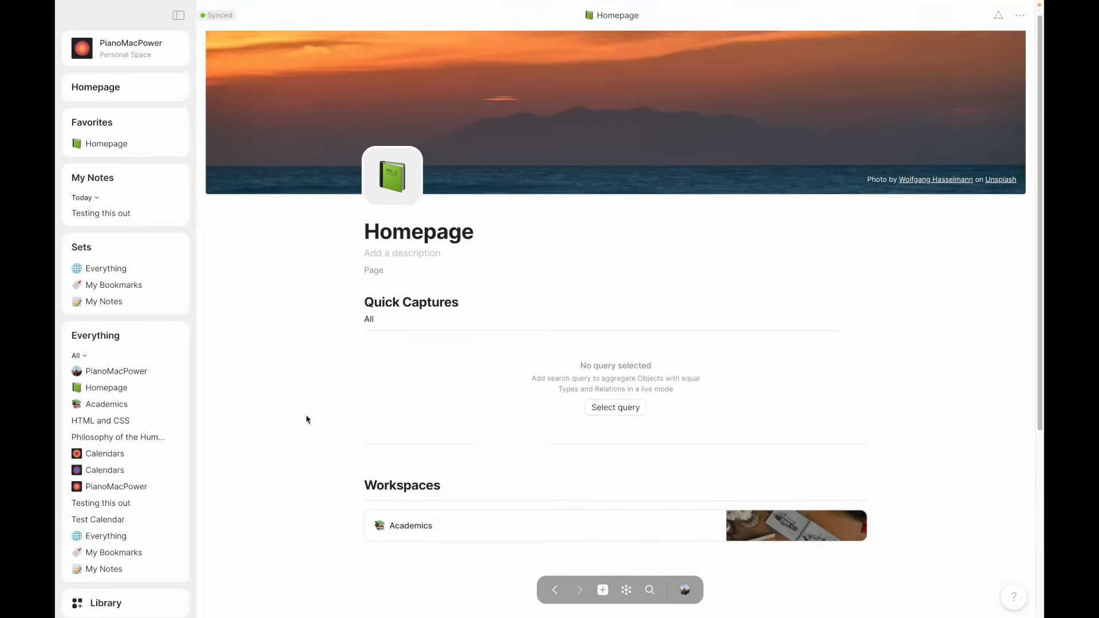
pyautogui.click(683, 590)
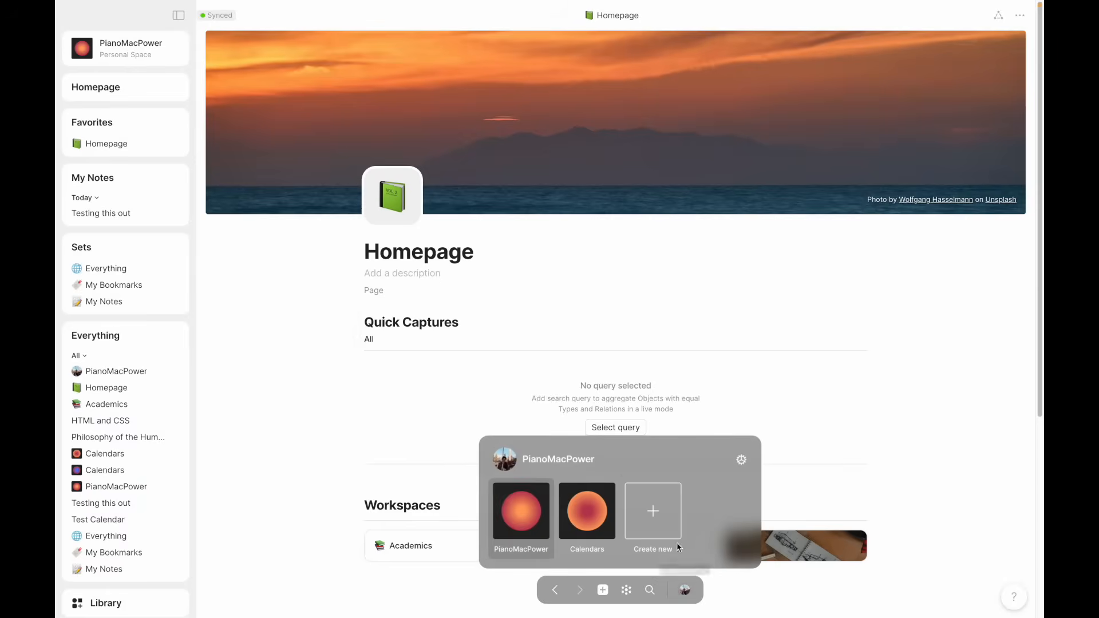
pyautogui.moveTo(520, 512)
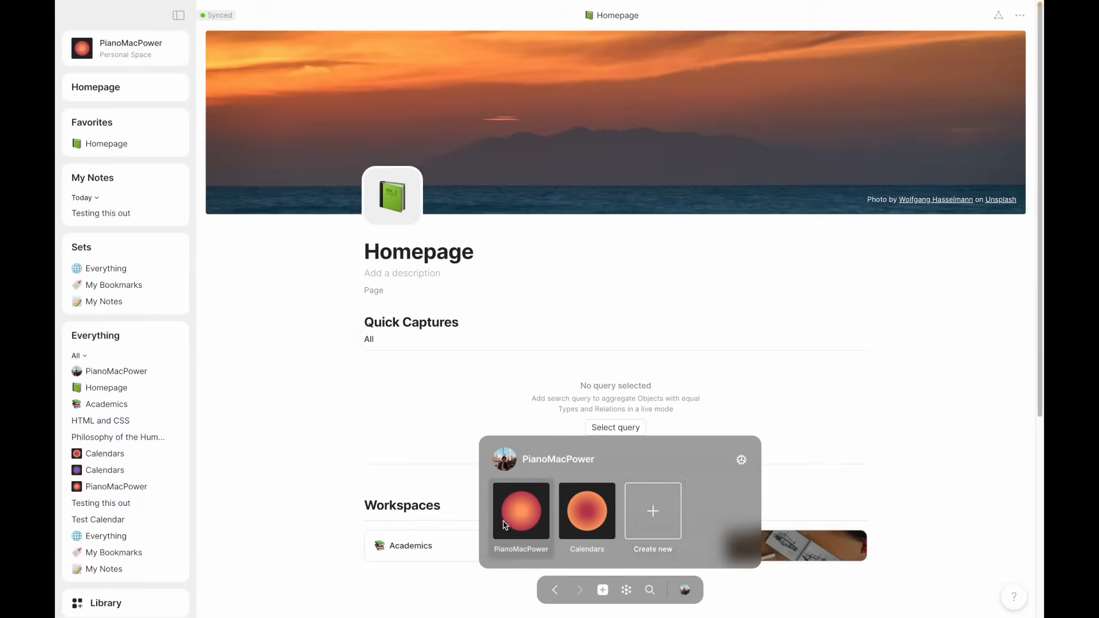
pyautogui.moveTo(651, 511)
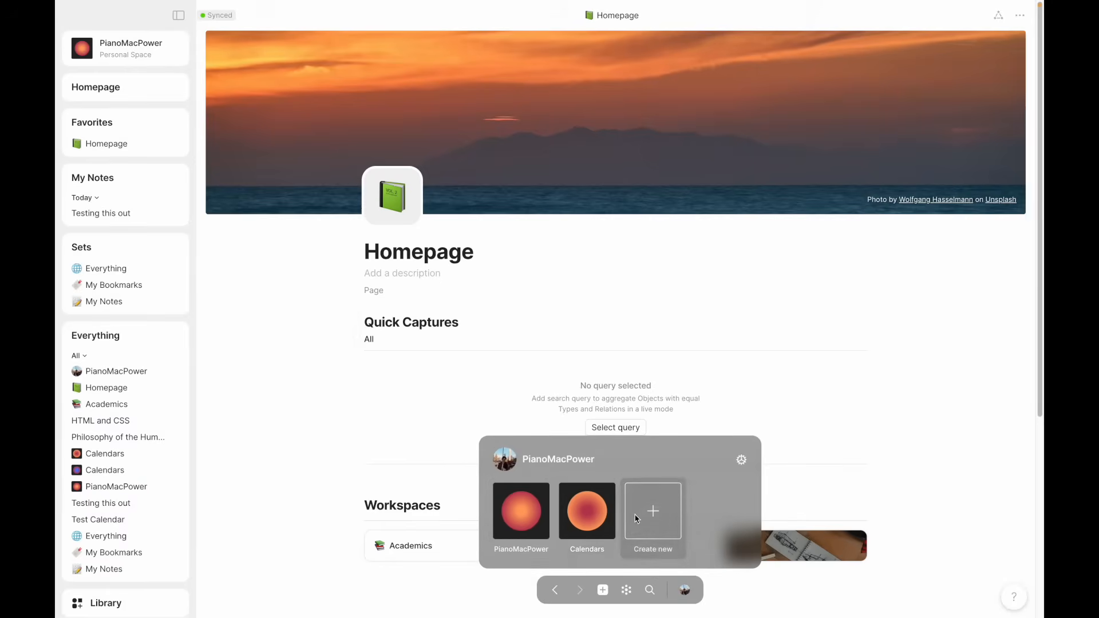
pyautogui.click(651, 512)
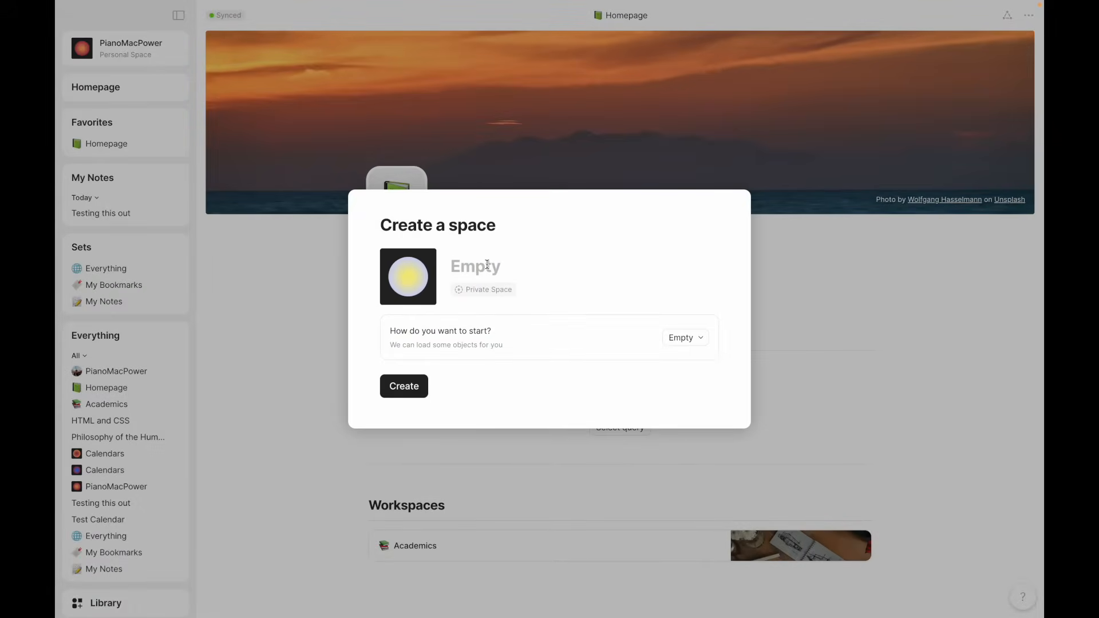
pyautogui.click(404, 386)
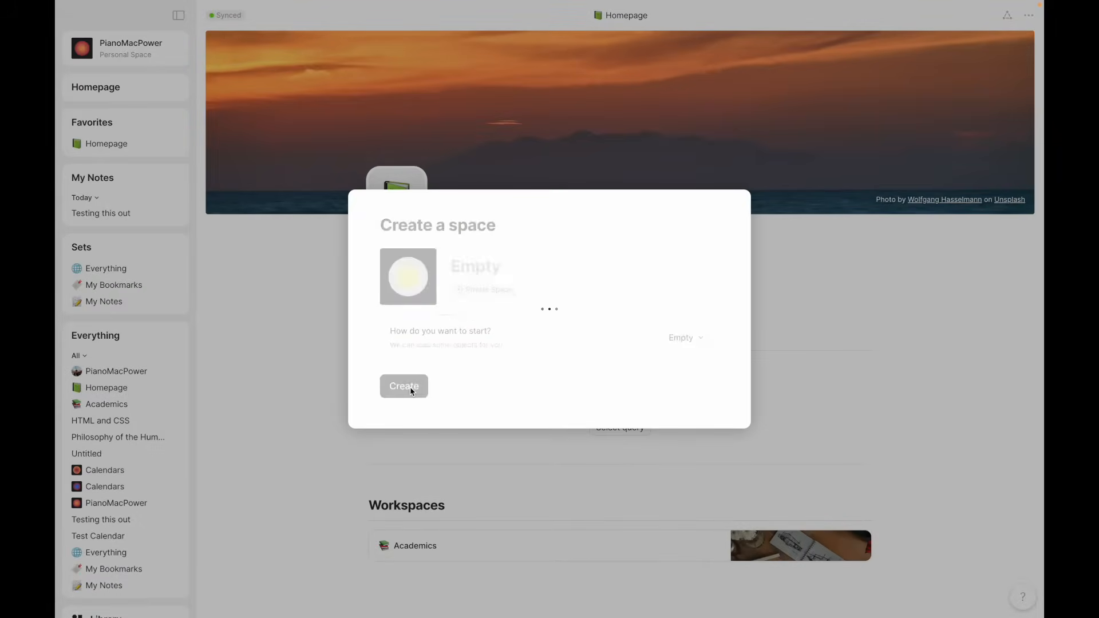
pyautogui.click(404, 385)
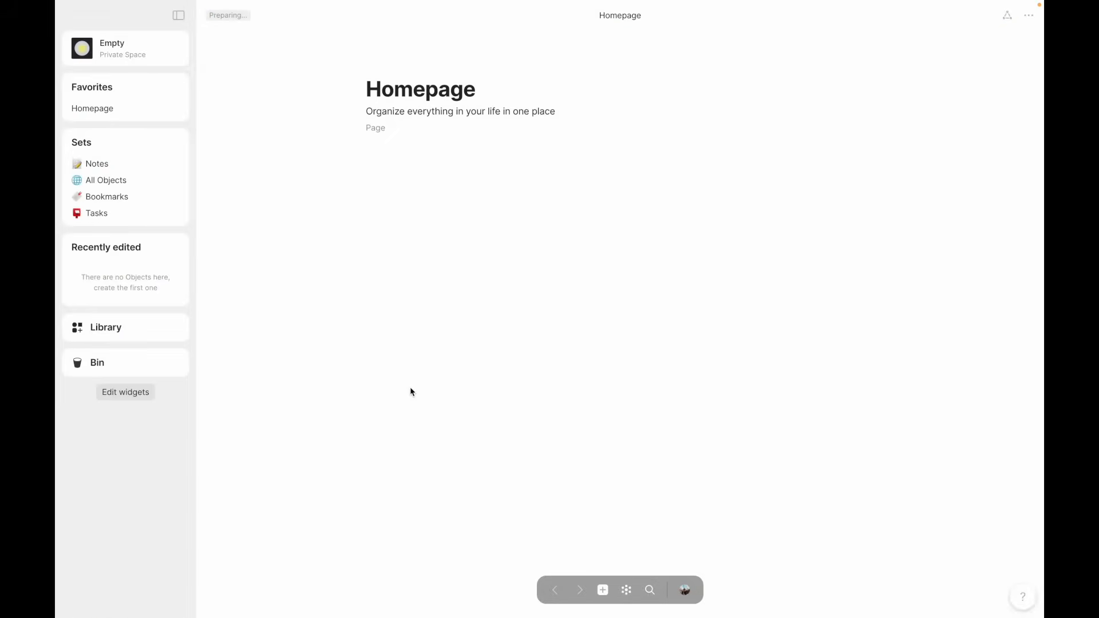
pyautogui.moveTo(96, 164)
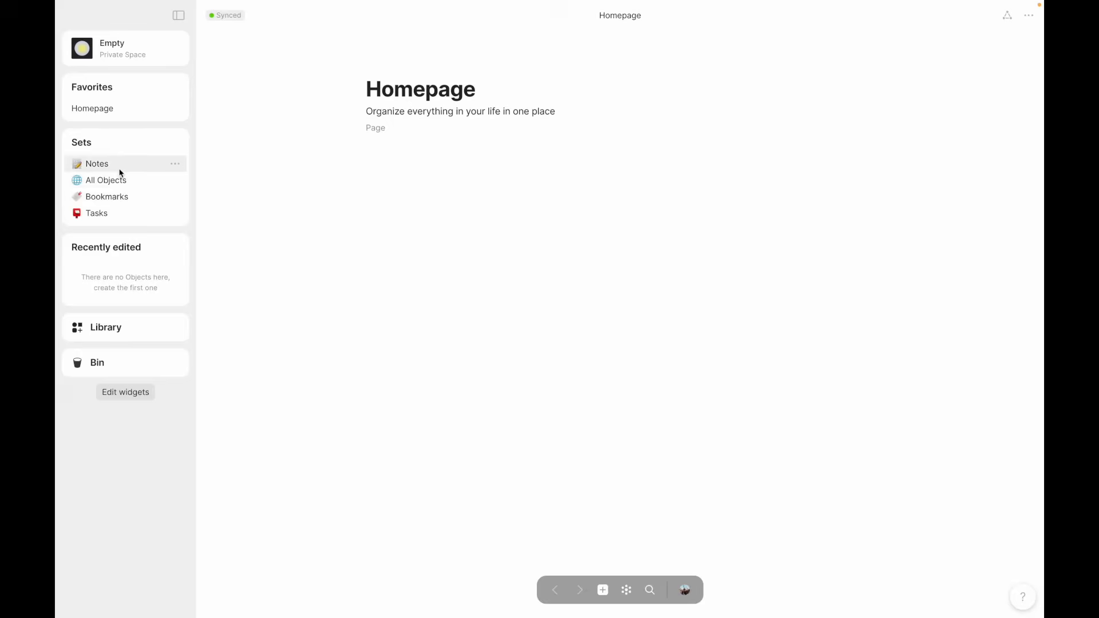
# - Browse the new space's All Objects set and return to its Homepage
pyautogui.click(105, 180)
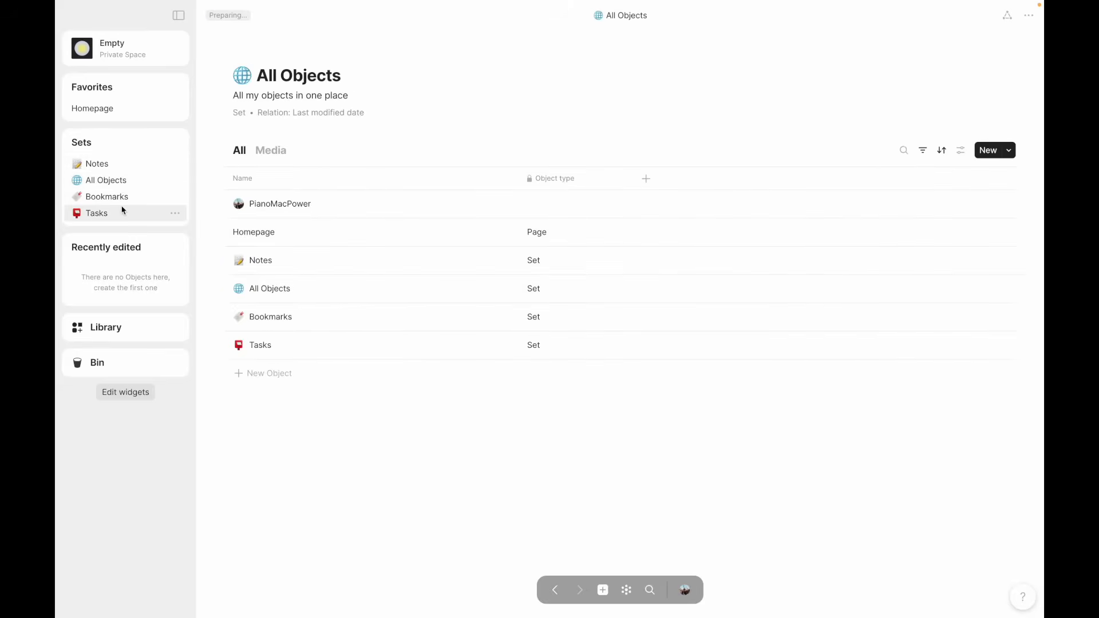
pyautogui.click(92, 107)
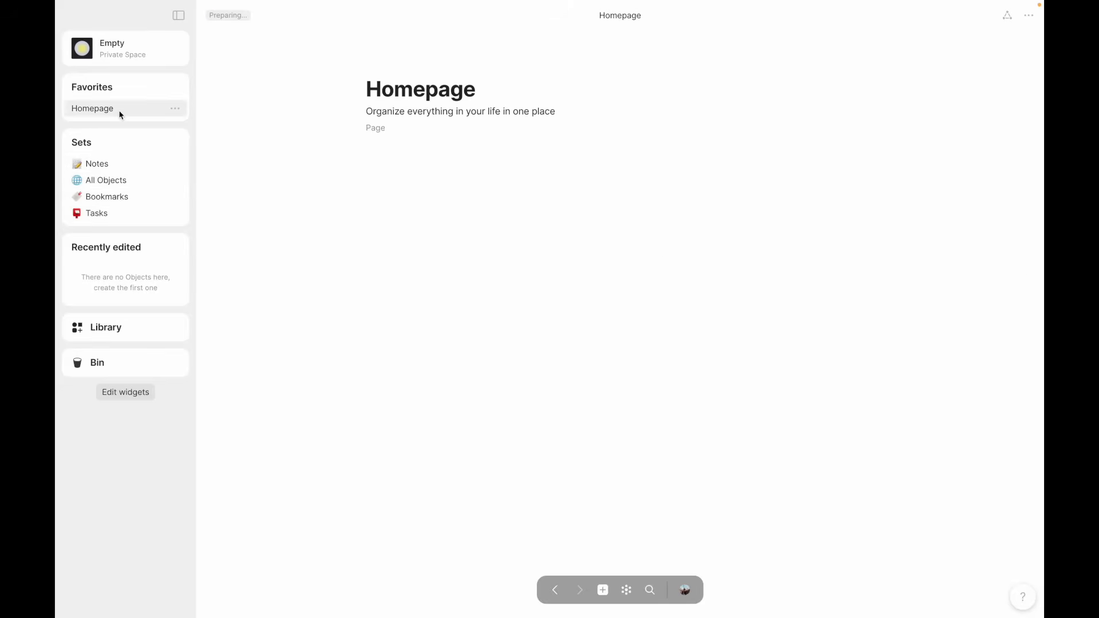
# - Browse the Library's relations and object types, then bring up the spaces list
pyautogui.click(105, 328)
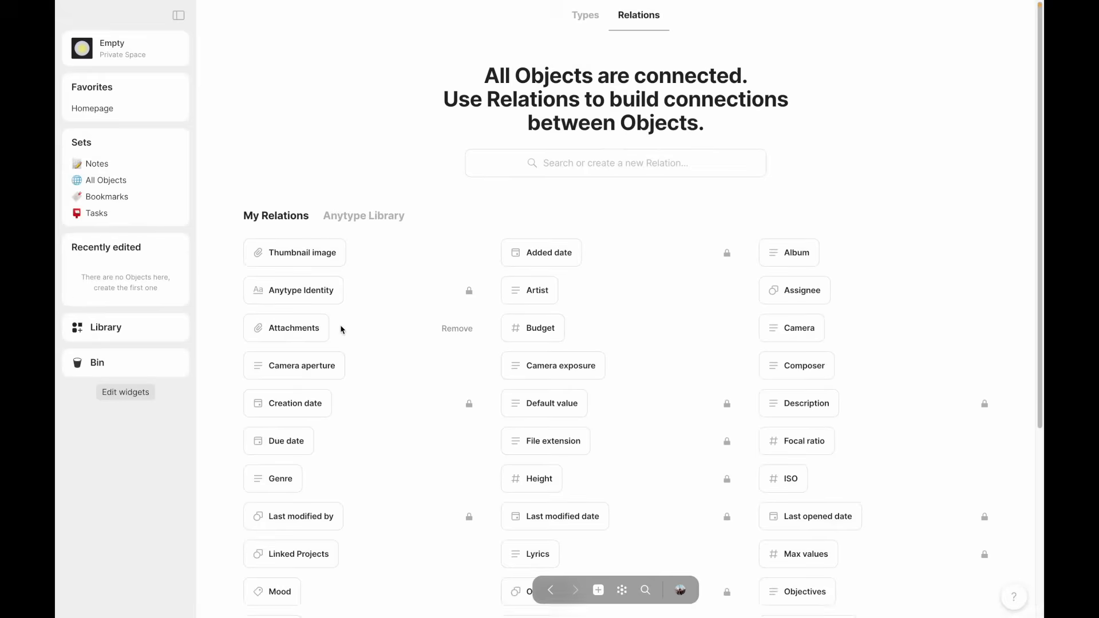
pyautogui.moveTo(451, 203)
pyautogui.write('eve')
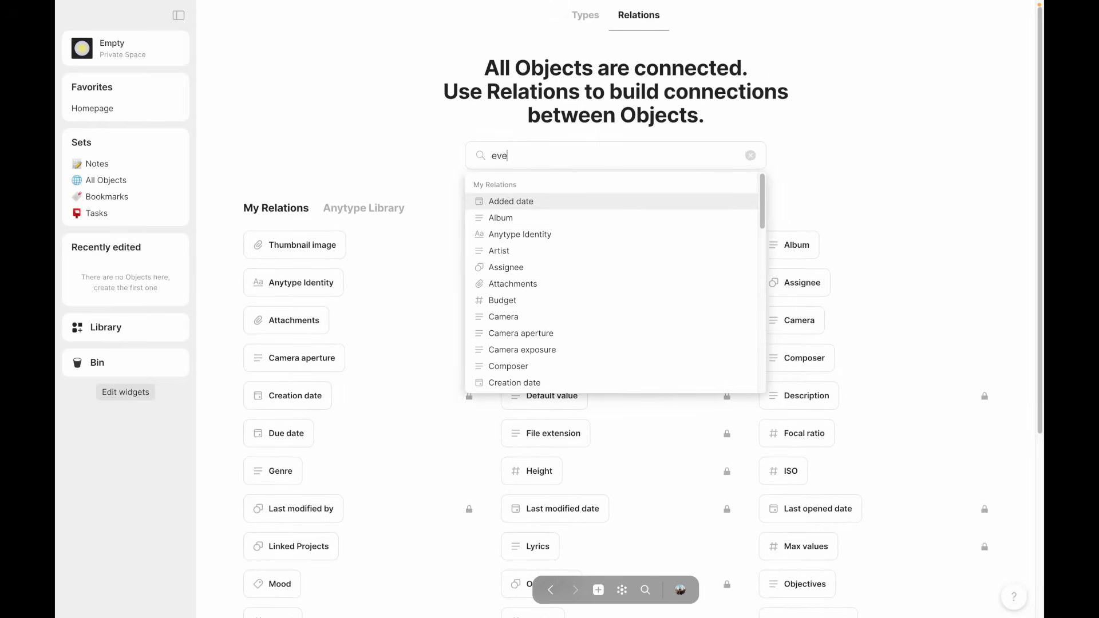
pyautogui.click(396, 152)
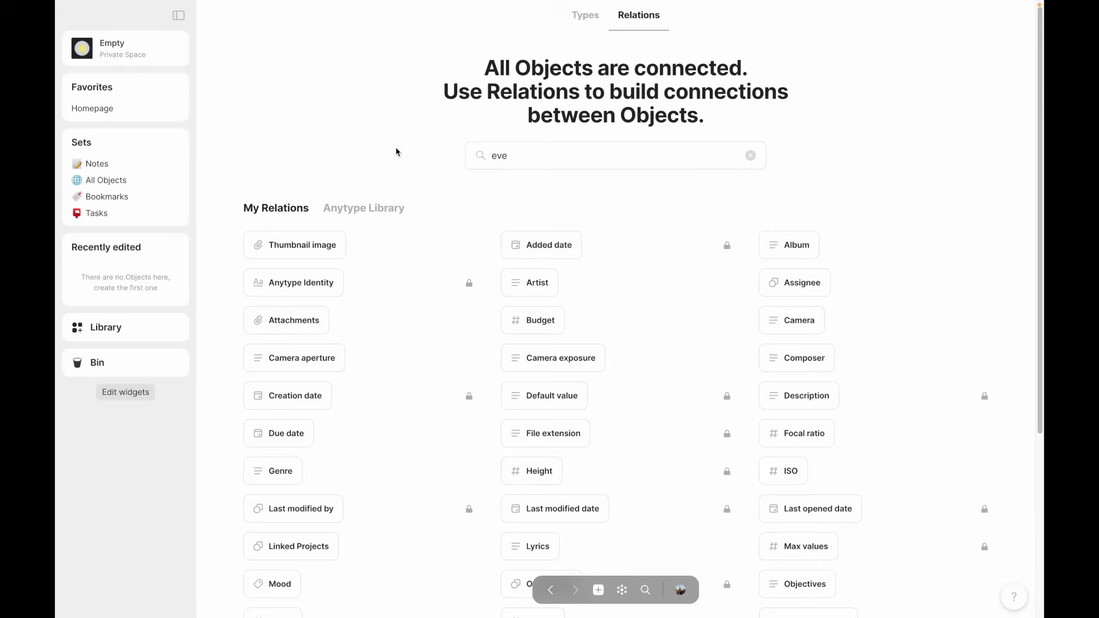
pyautogui.click(749, 154)
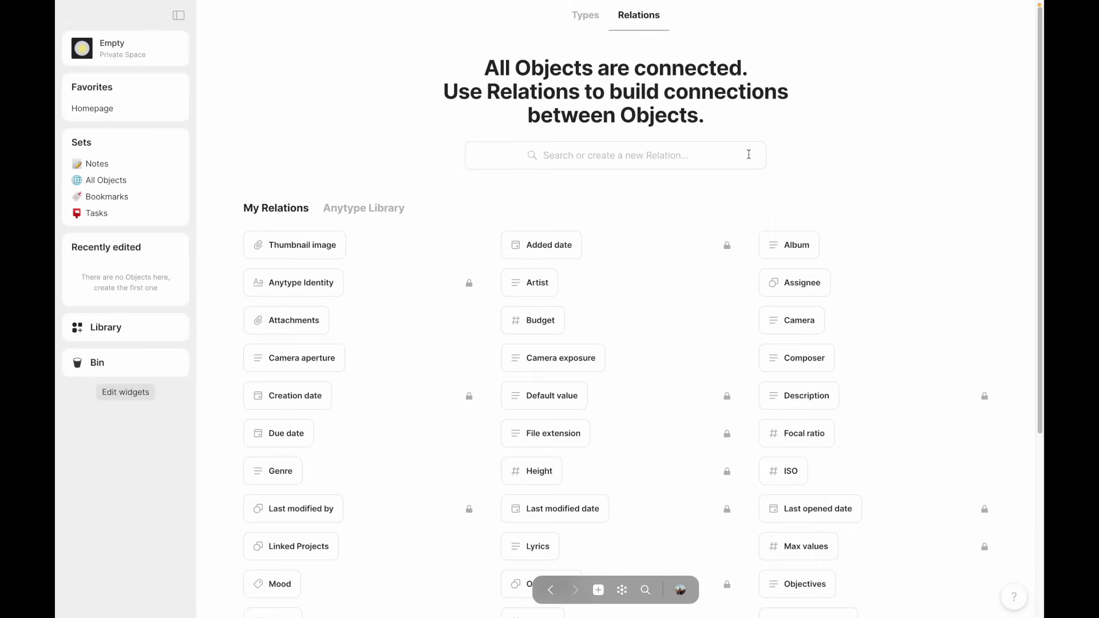
pyautogui.moveTo(601, 30)
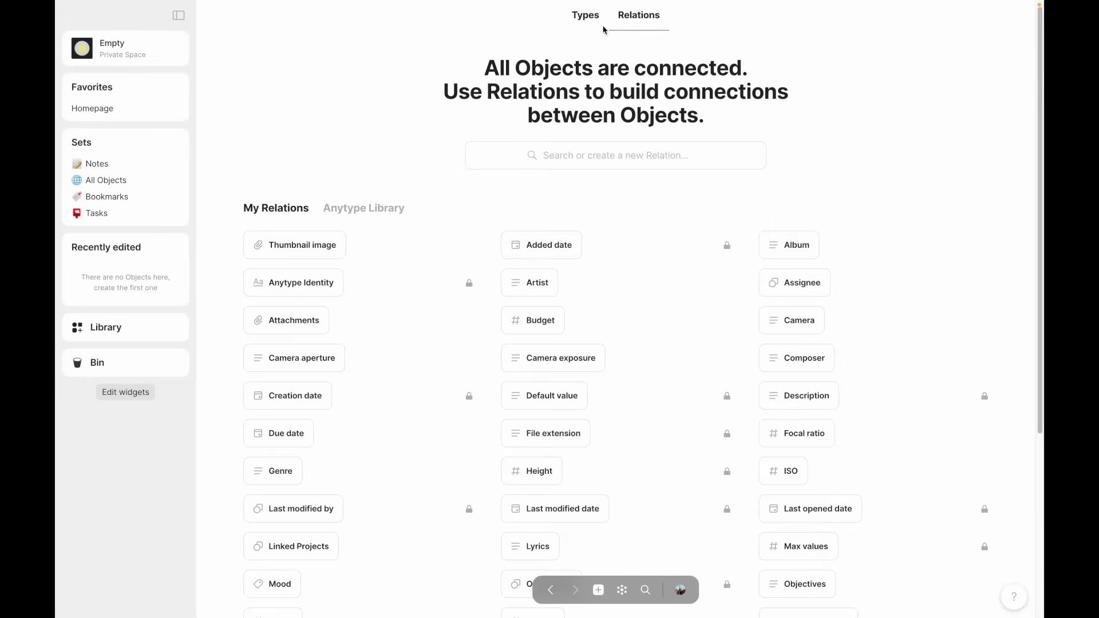
pyautogui.click(584, 15)
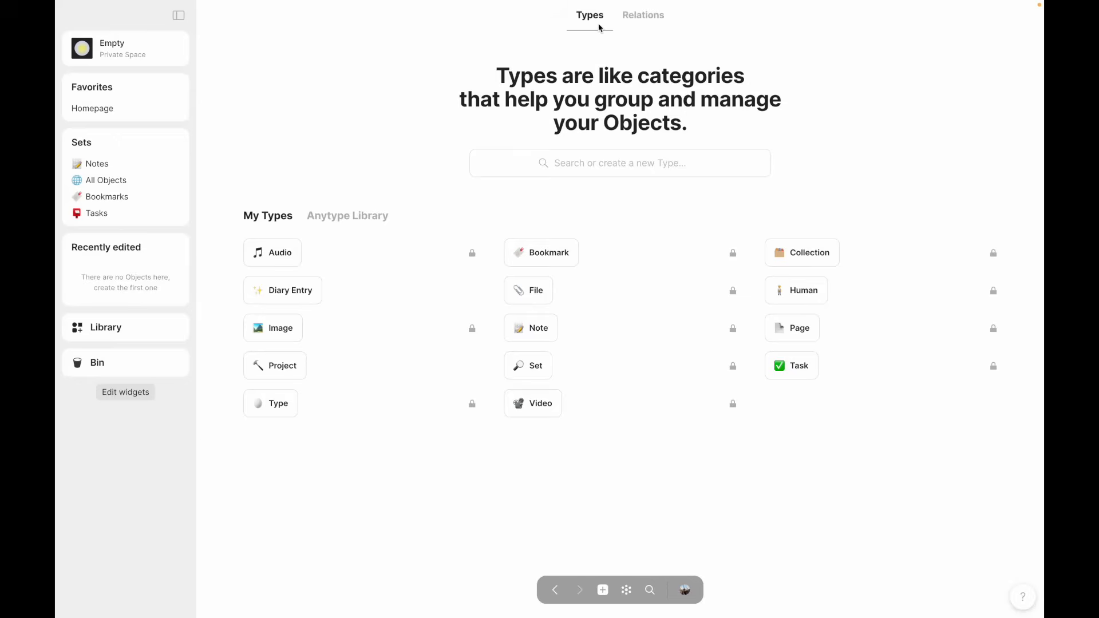
pyautogui.moveTo(682, 560)
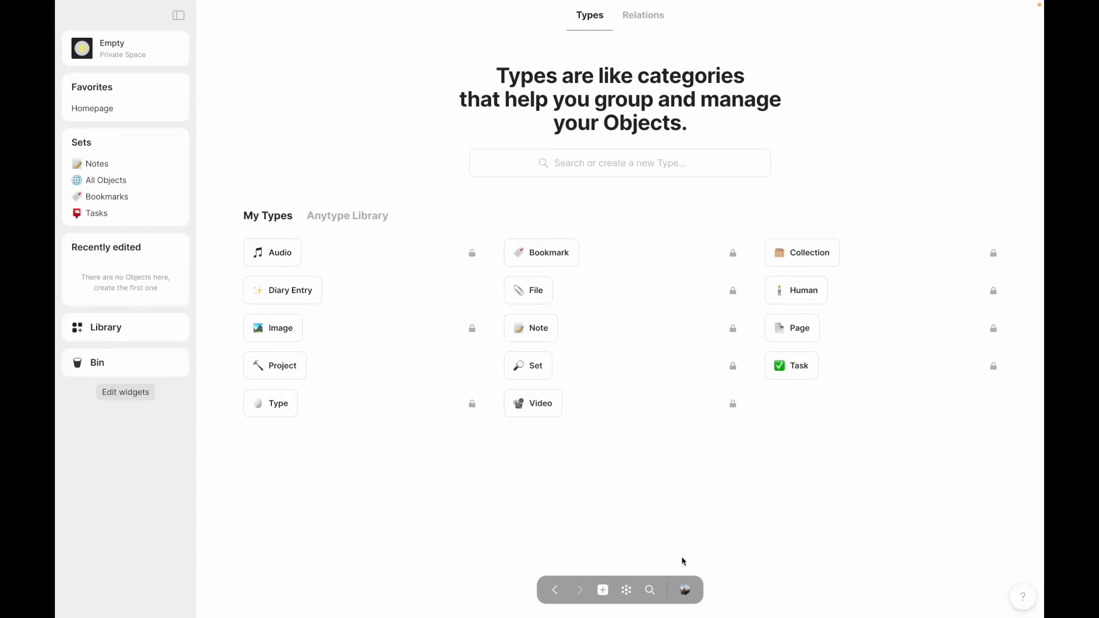
pyautogui.click(685, 589)
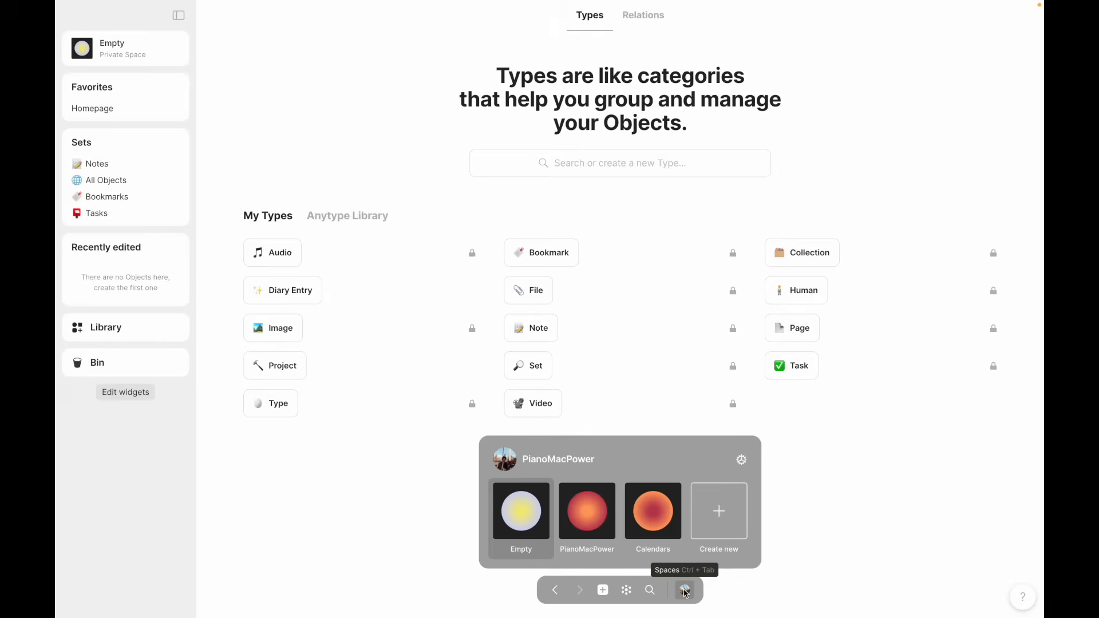
pyautogui.moveTo(644, 554)
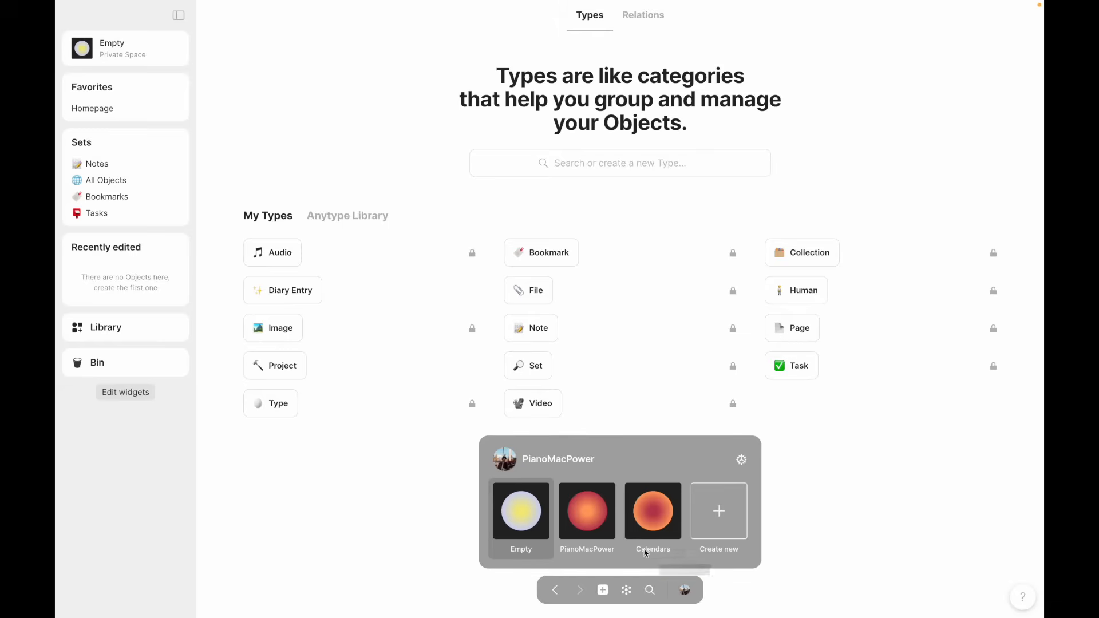
# - Switch to the personal PianoMacPower space and open its Calendars object
pyautogui.click(586, 510)
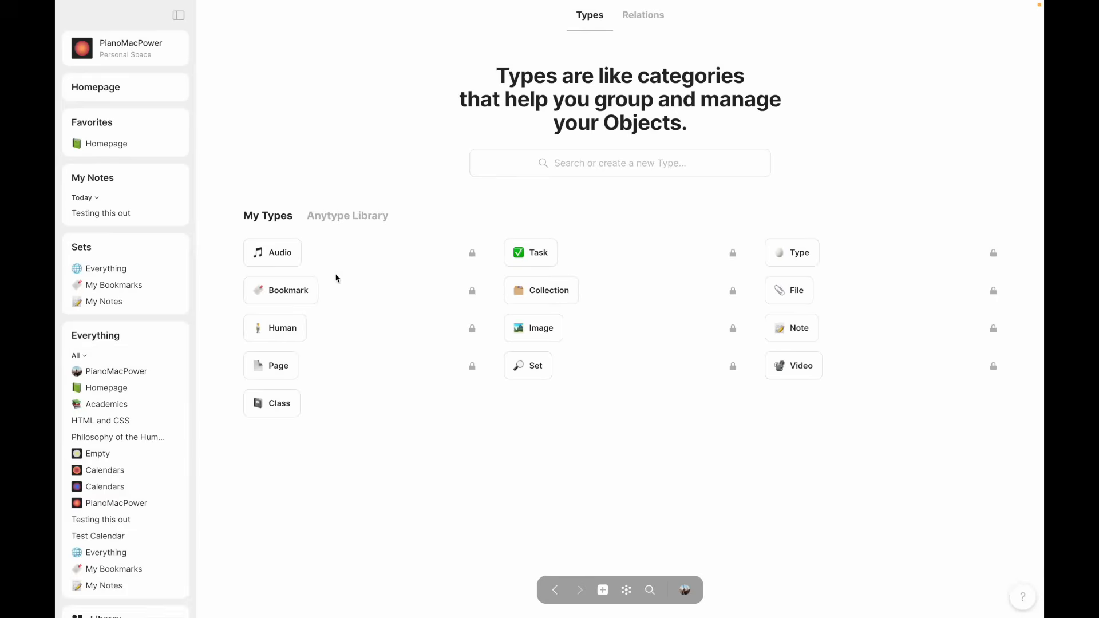
pyautogui.click(639, 15)
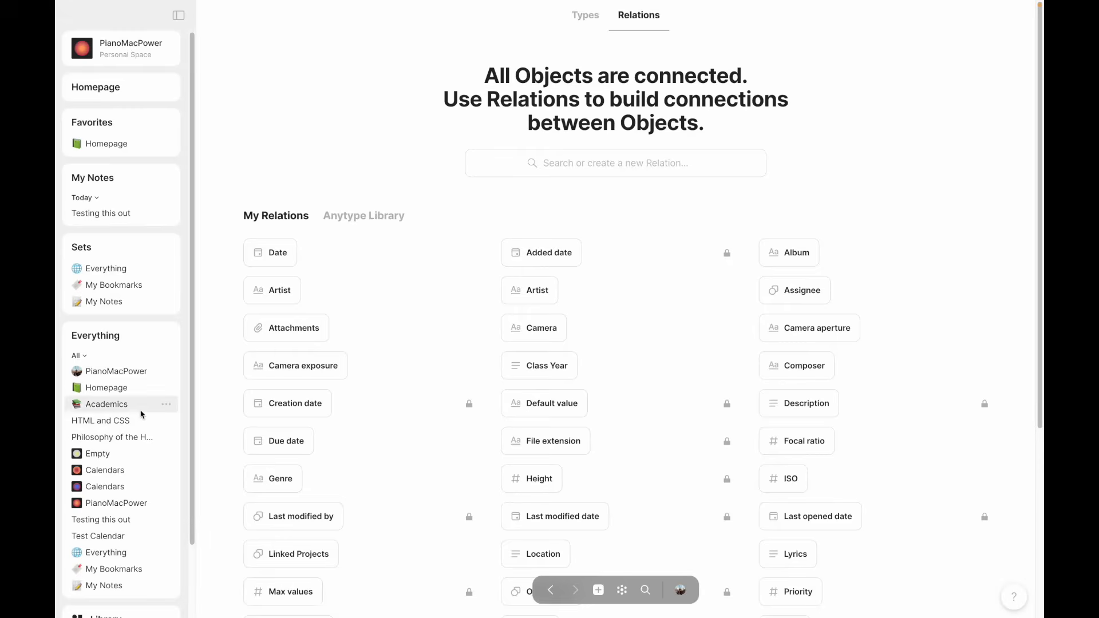
pyautogui.scroll(-3)
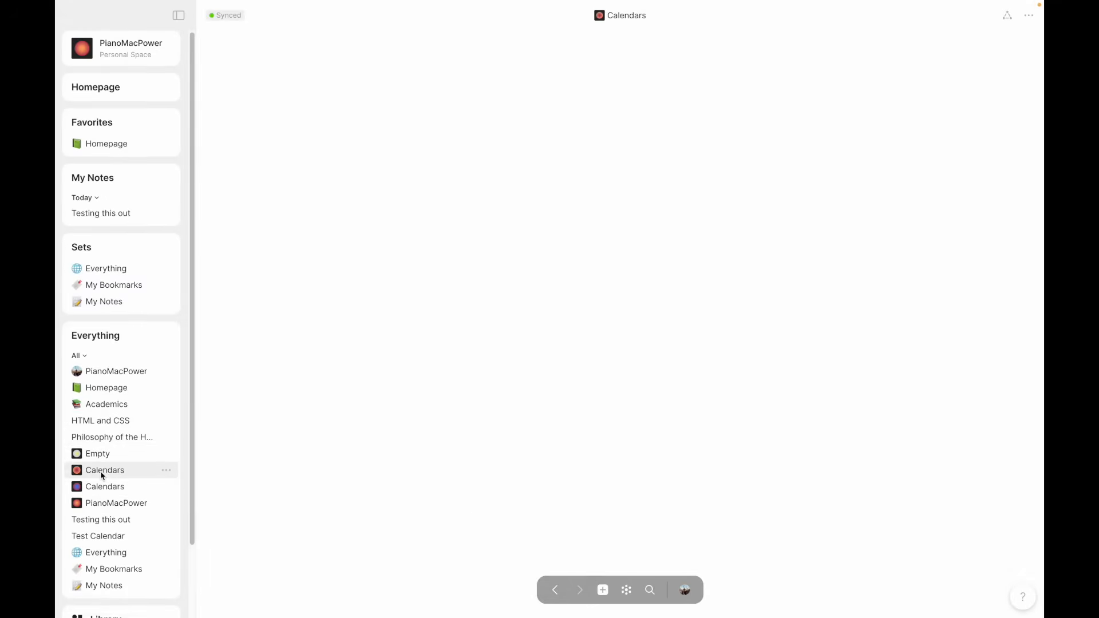
# - View the space's object graph, return to Homepage and bring up the spaces list
pyautogui.click(97, 454)
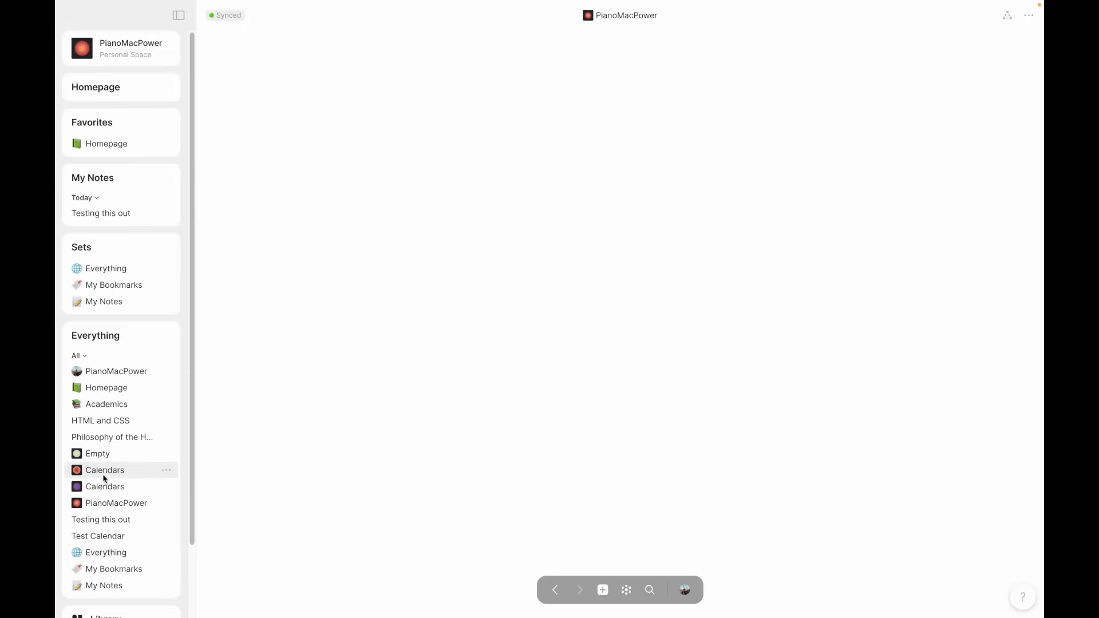
pyautogui.click(97, 453)
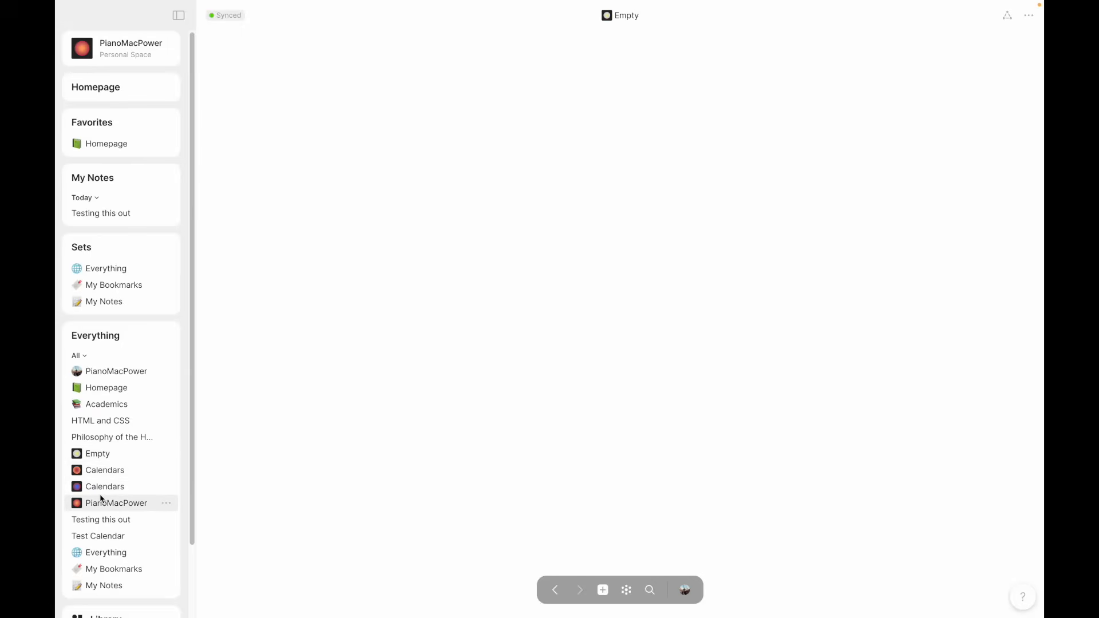
pyautogui.click(625, 590)
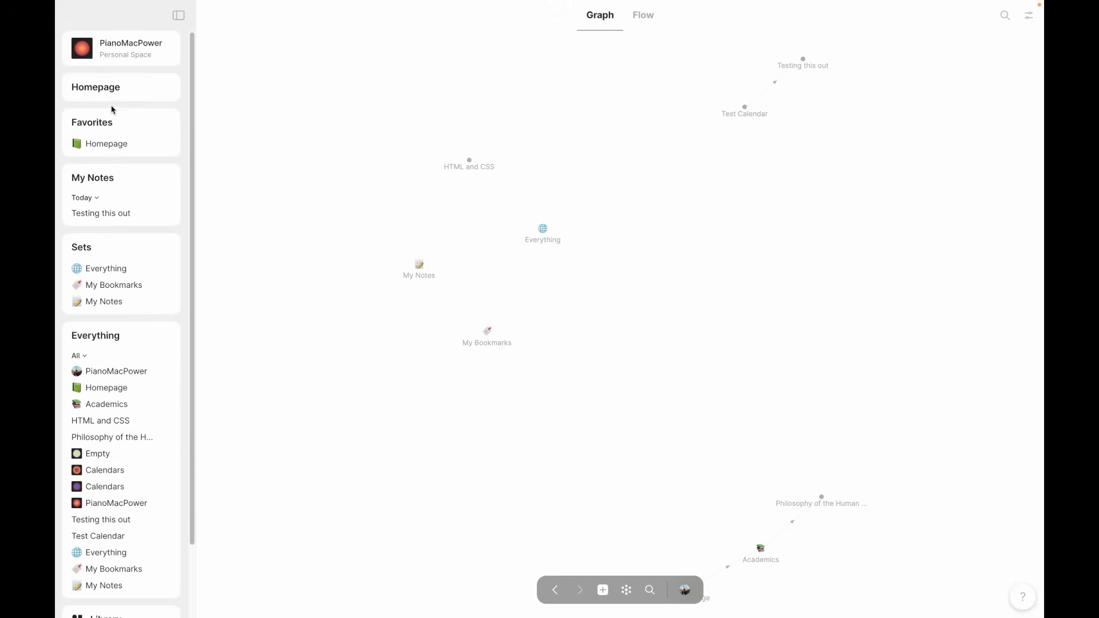
pyautogui.click(96, 87)
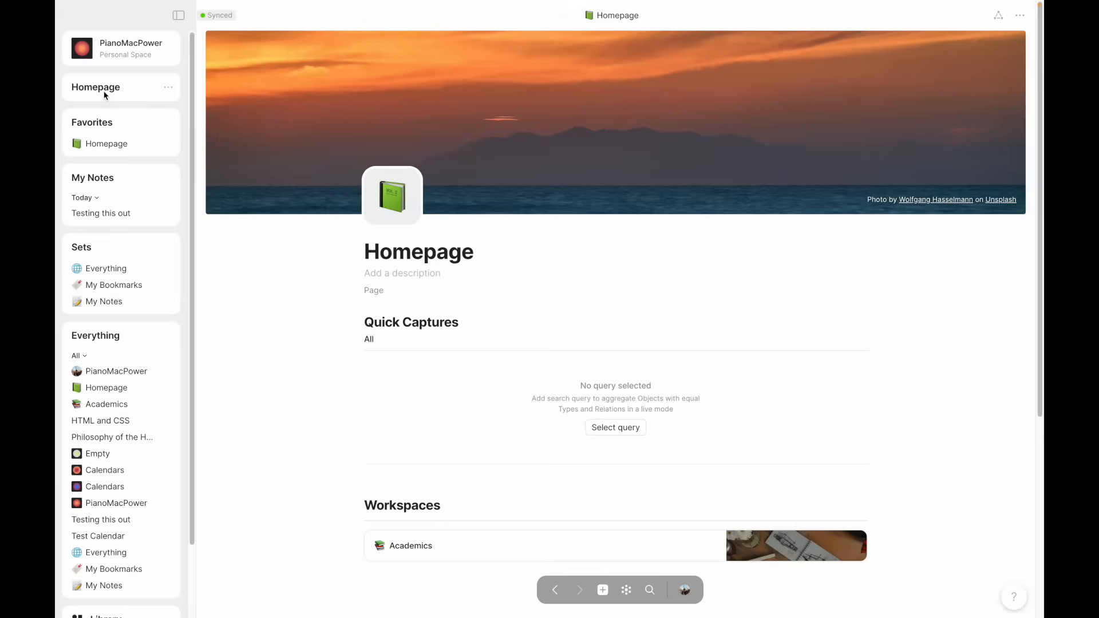
pyautogui.moveTo(309, 383)
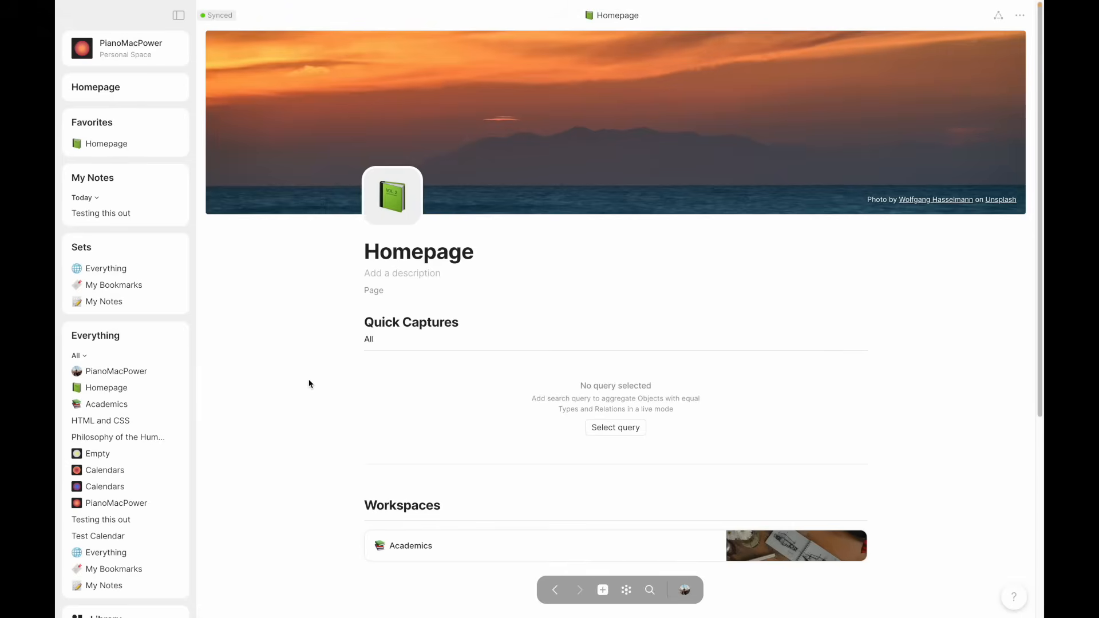
pyautogui.moveTo(663, 560)
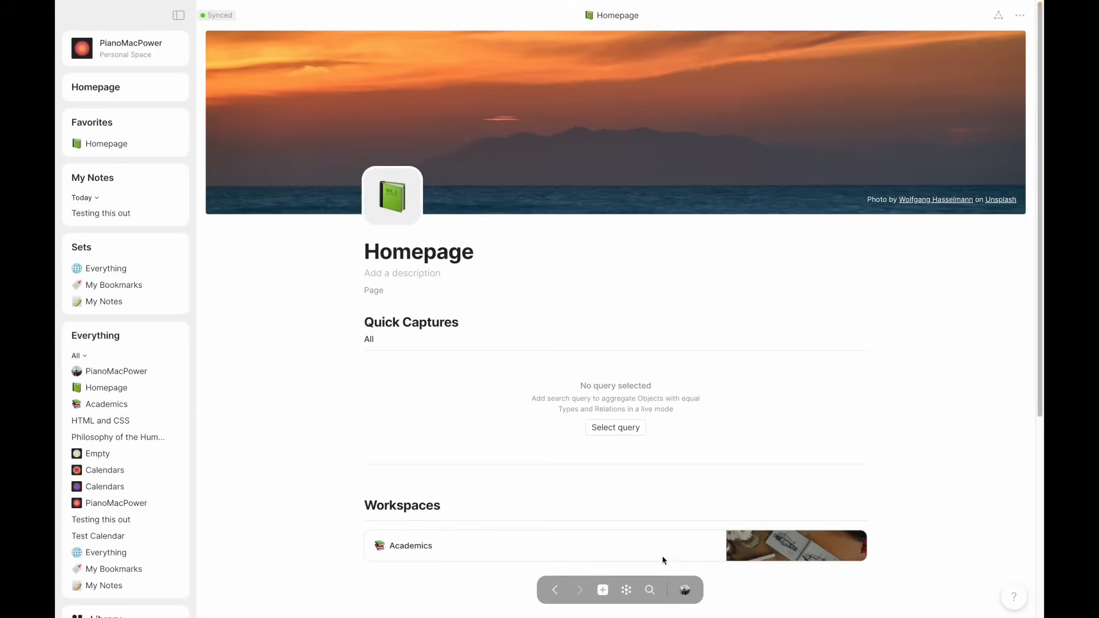
pyautogui.click(684, 589)
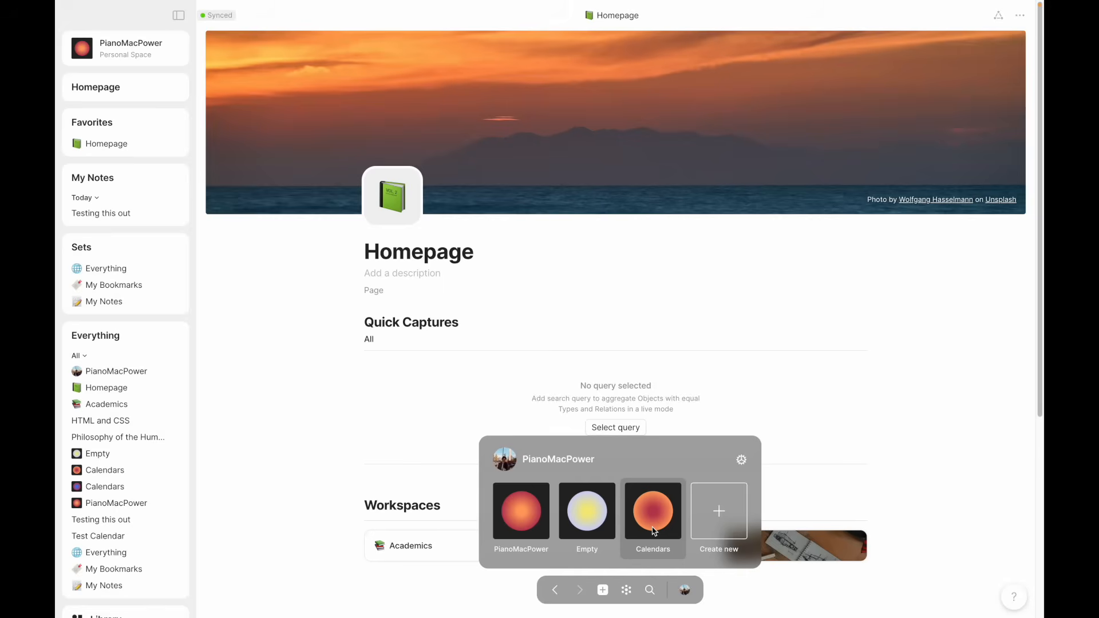
# - Switch to the Calendars space, check the Dates view layouts and show Dates in Calendar View
pyautogui.click(652, 510)
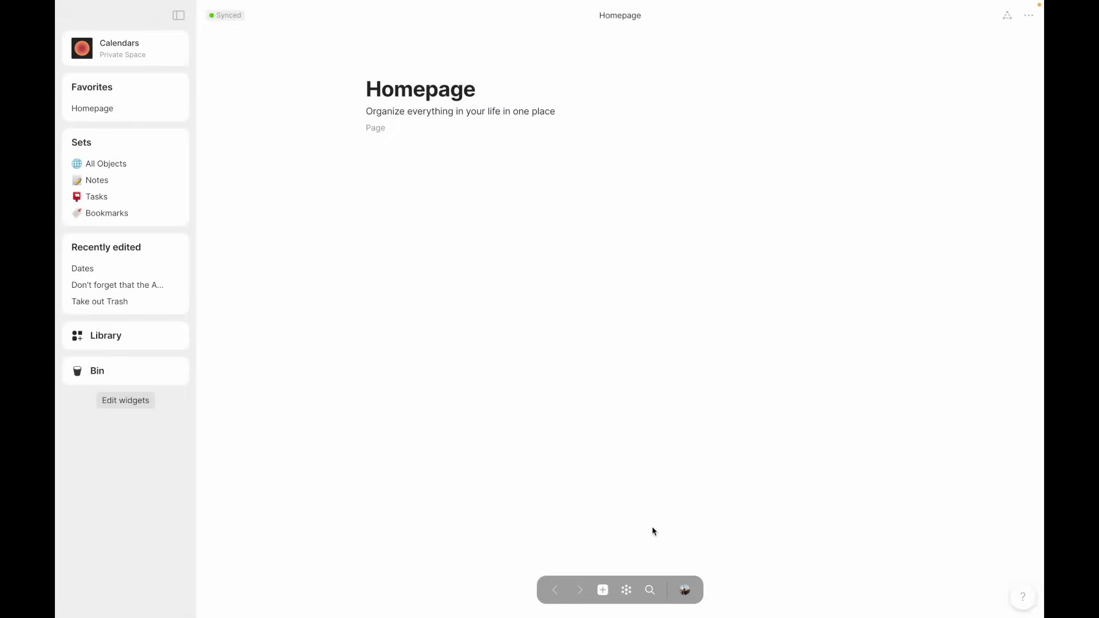
pyautogui.moveTo(461, 329)
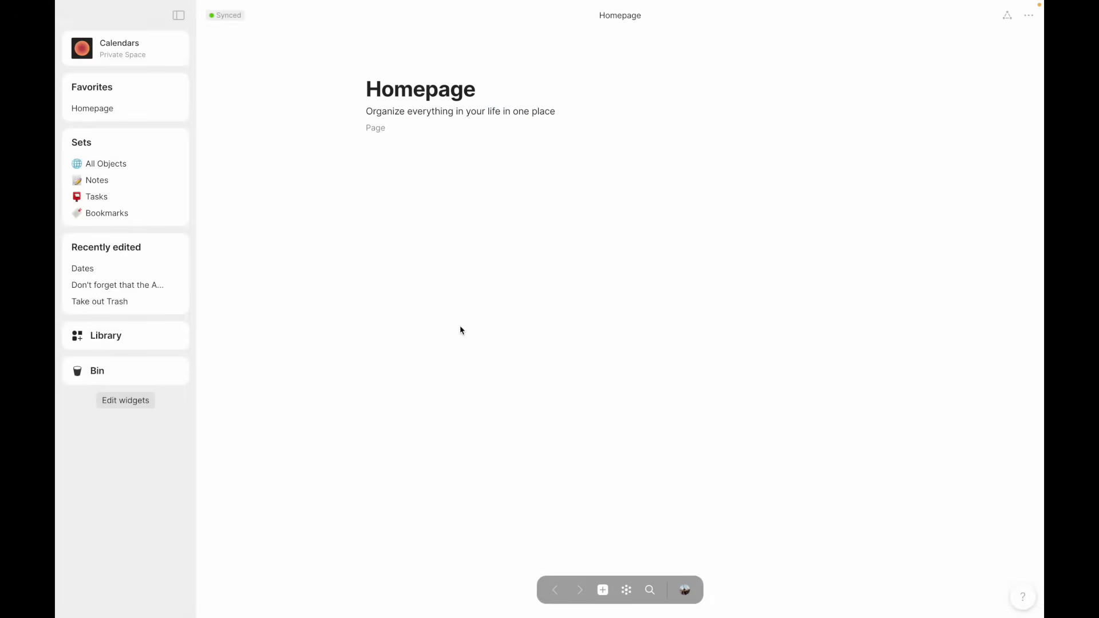
pyautogui.moveTo(83, 268)
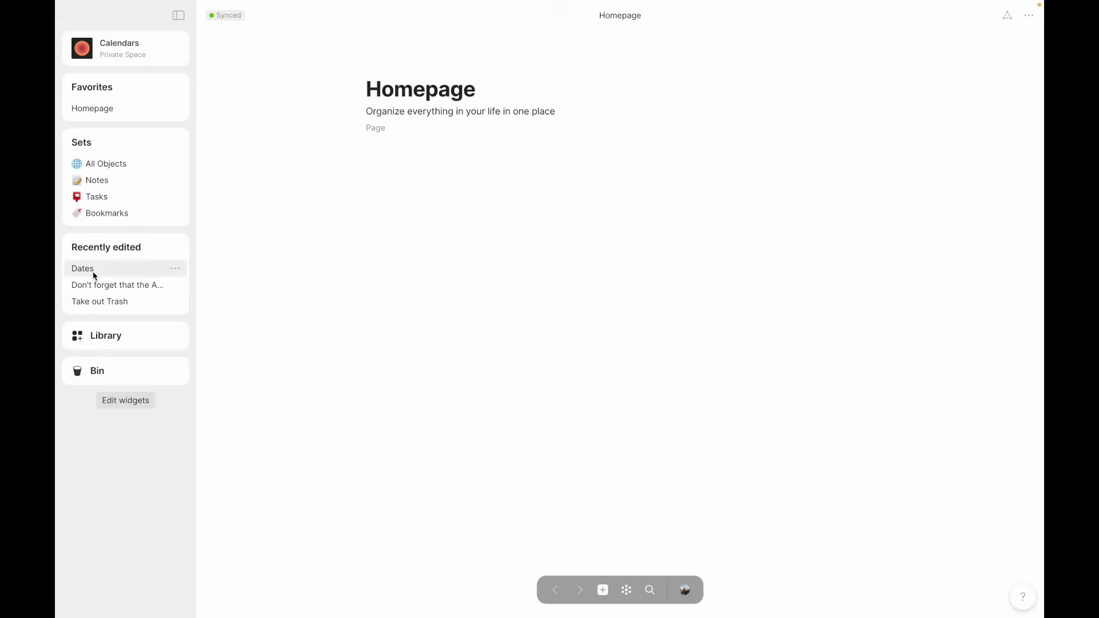
pyautogui.click(82, 268)
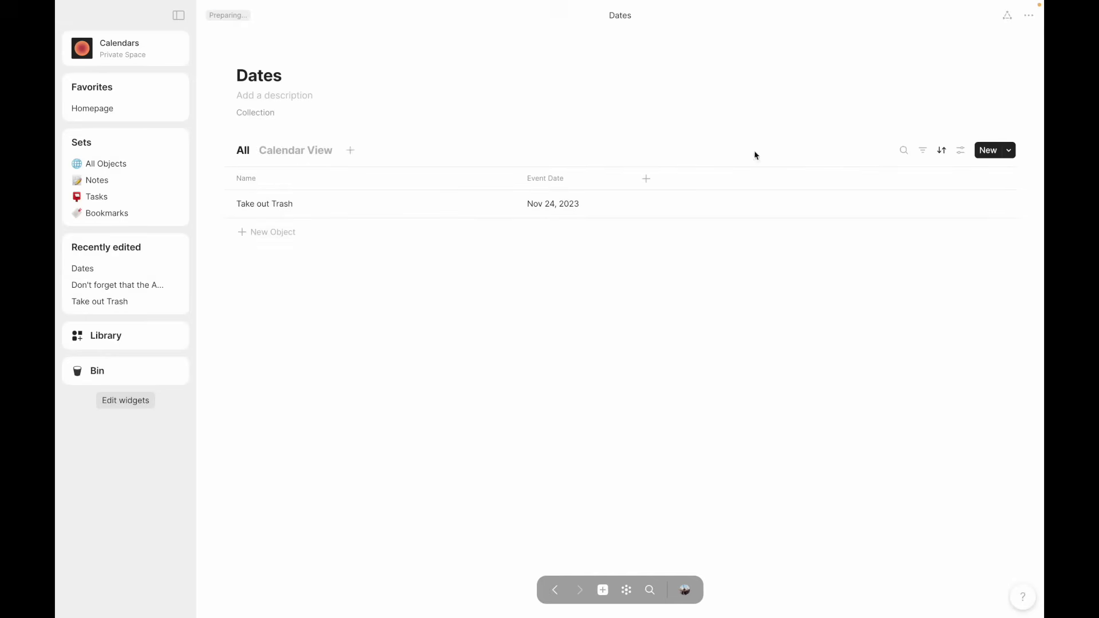
pyautogui.click(960, 150)
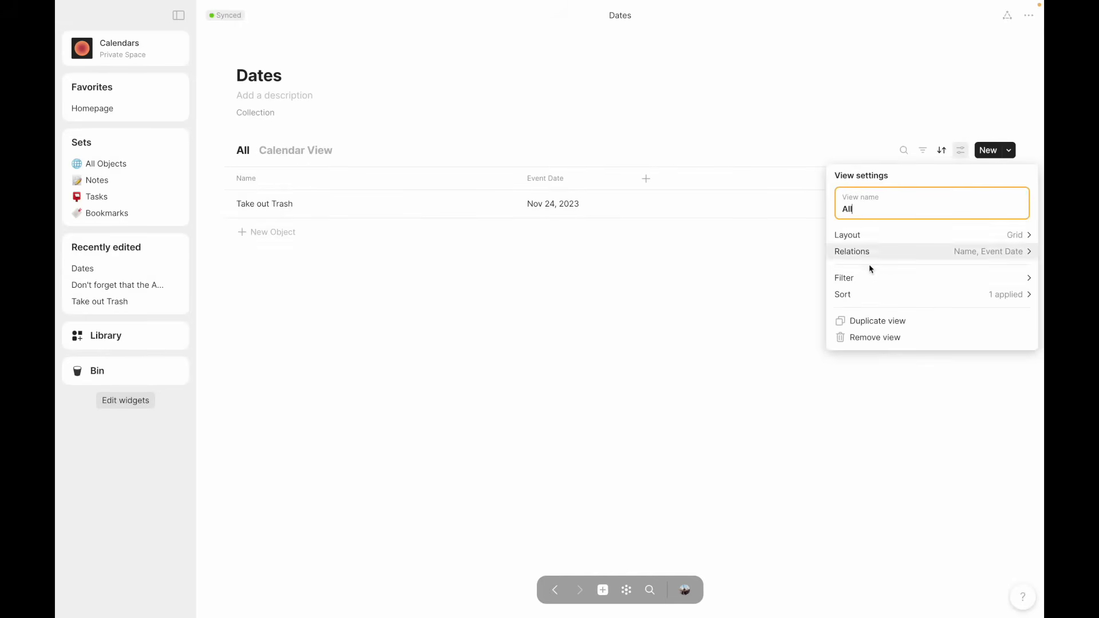
pyautogui.click(911, 234)
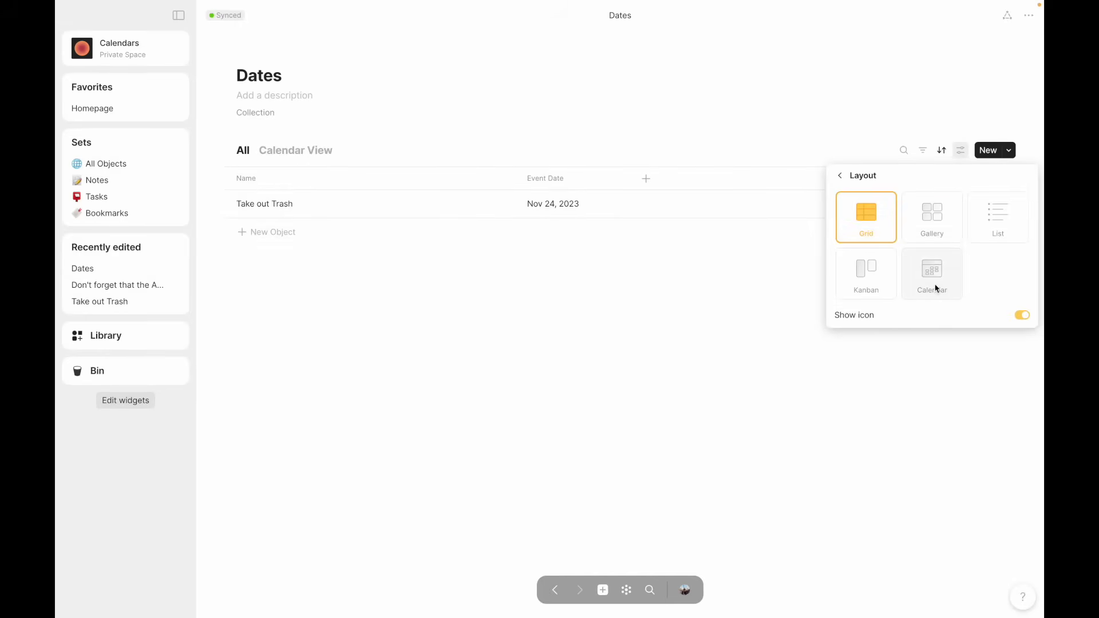
pyautogui.click(563, 368)
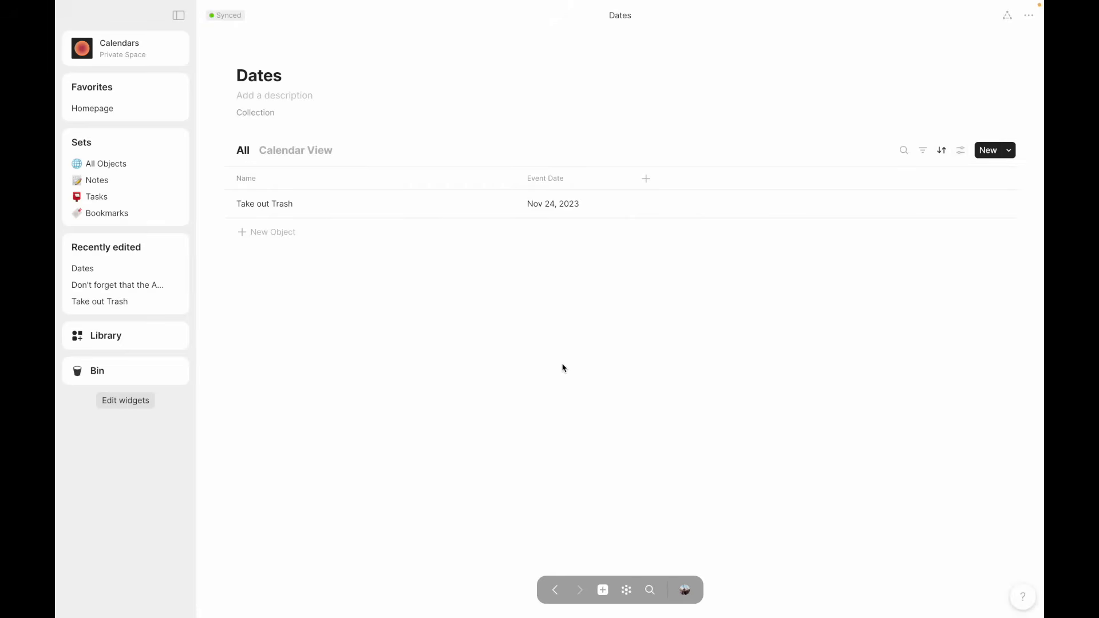
pyautogui.click(296, 149)
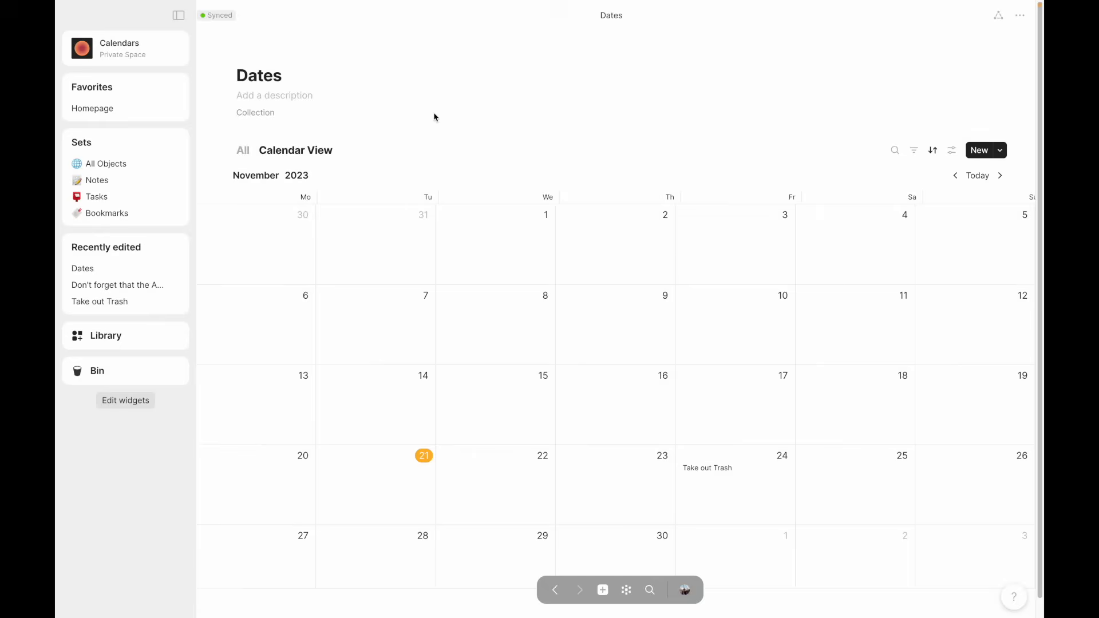
pyautogui.moveTo(247, 150)
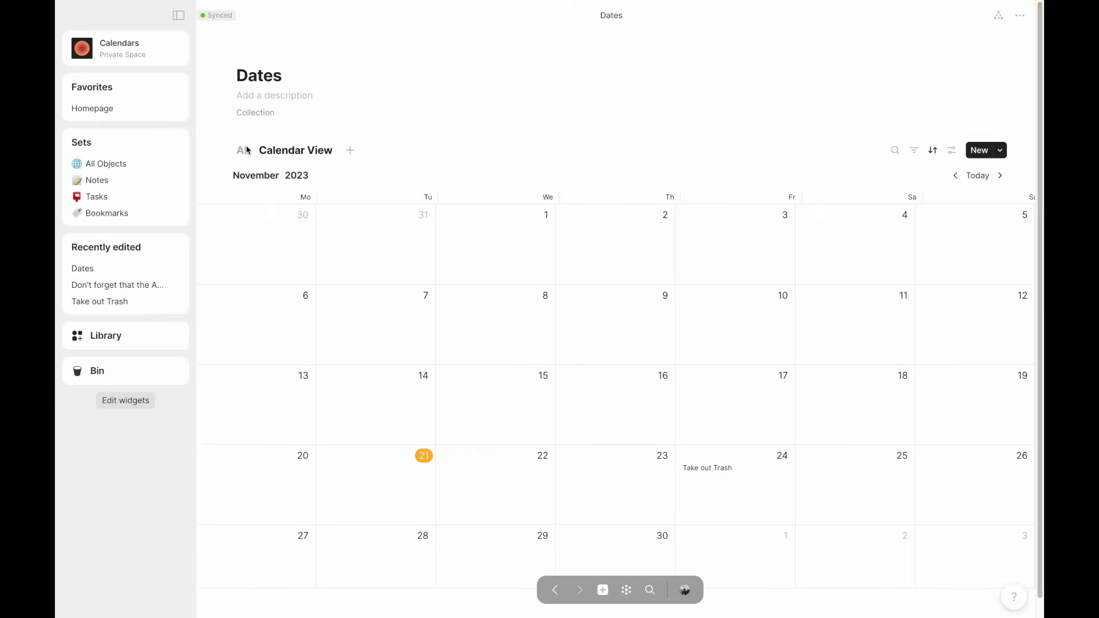
# - Create a new object in the Dates All table and start adding a relation to it
pyautogui.click(243, 150)
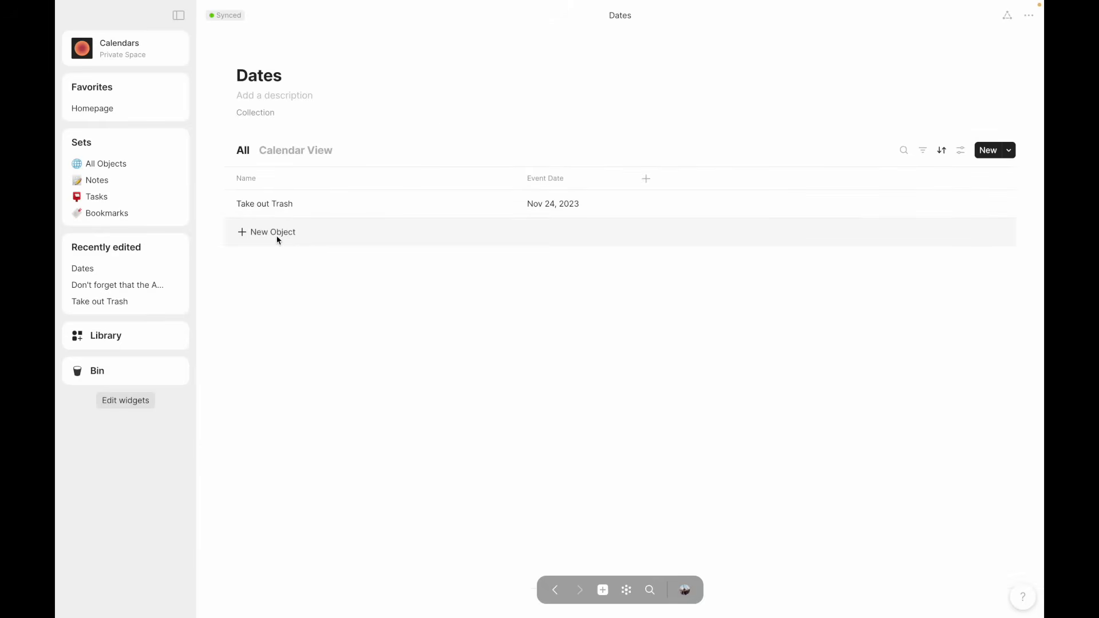
pyautogui.click(273, 232)
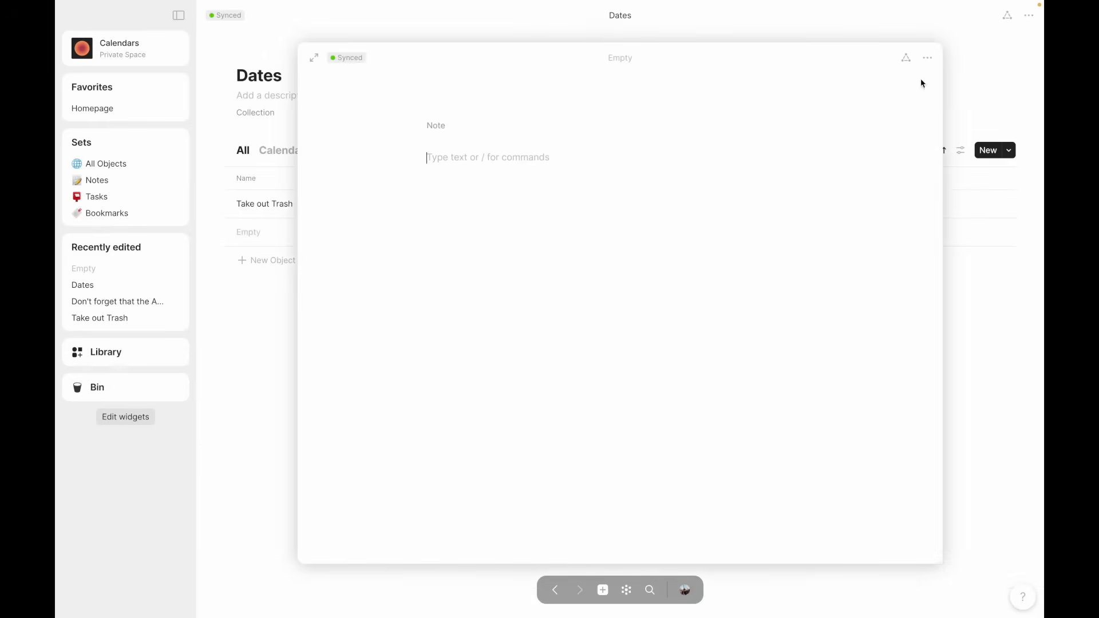
pyautogui.click(907, 57)
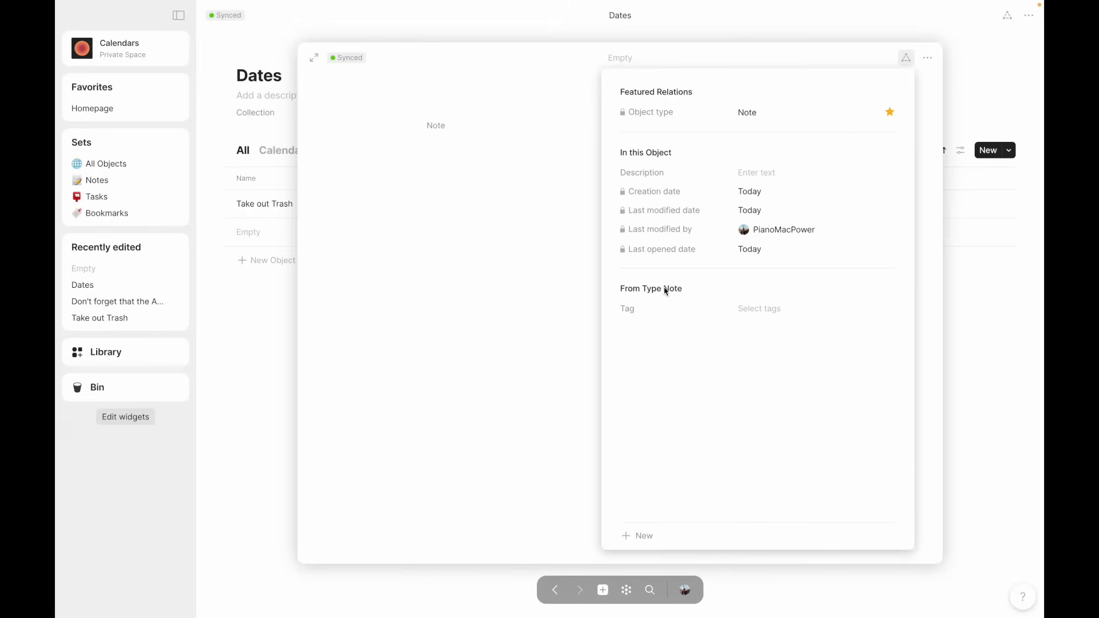
pyautogui.click(638, 536)
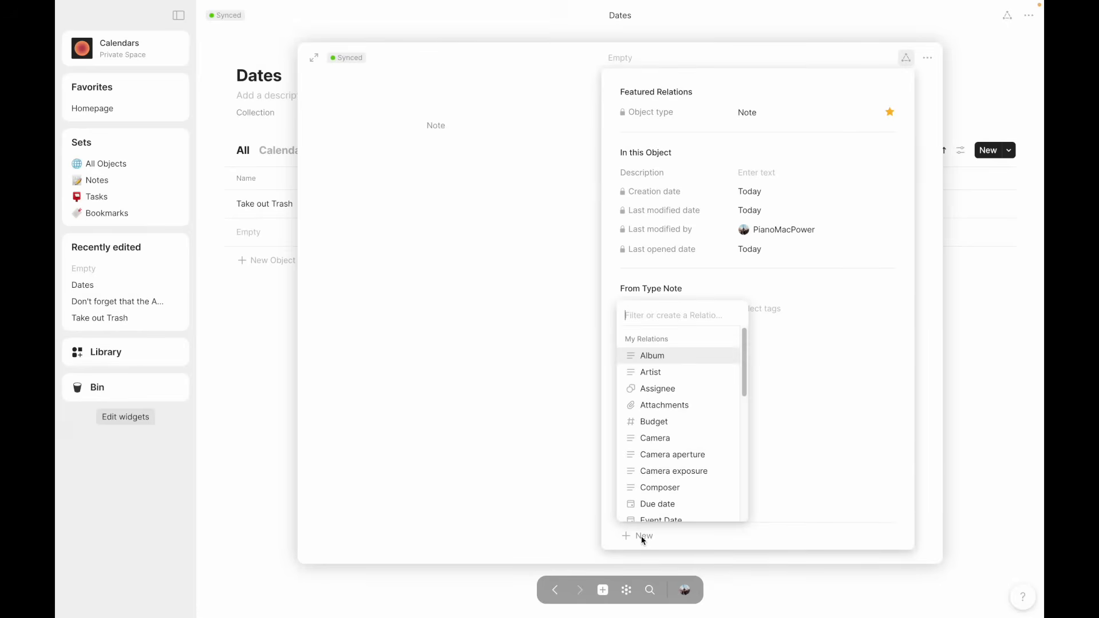
# - Add the Event Date relation to the note and feature it in its header
pyautogui.write('eve')
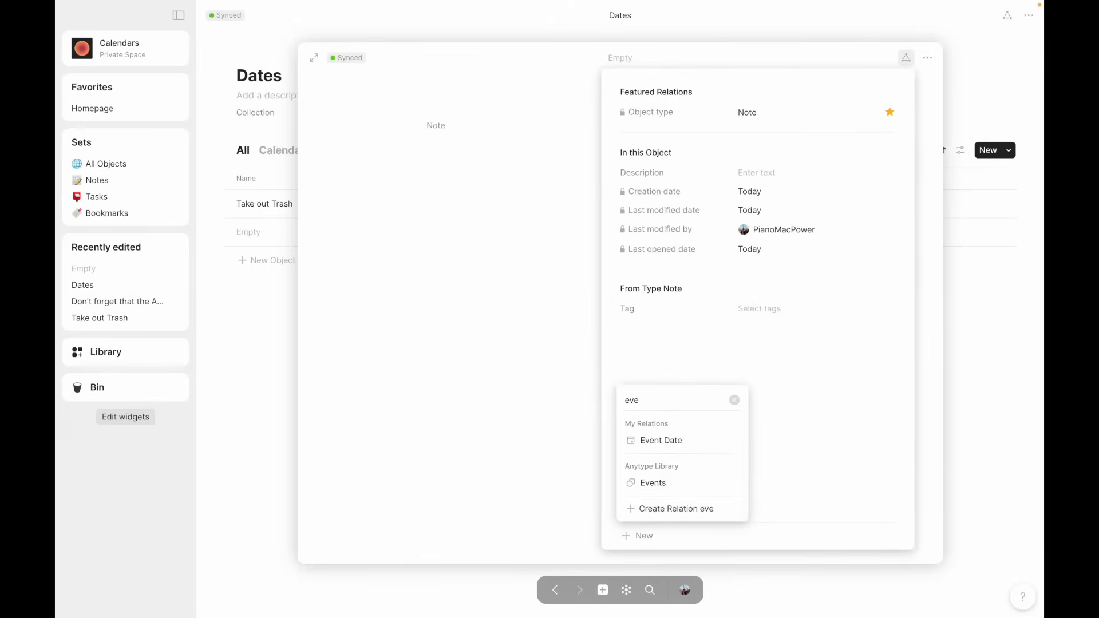
pyautogui.click(661, 440)
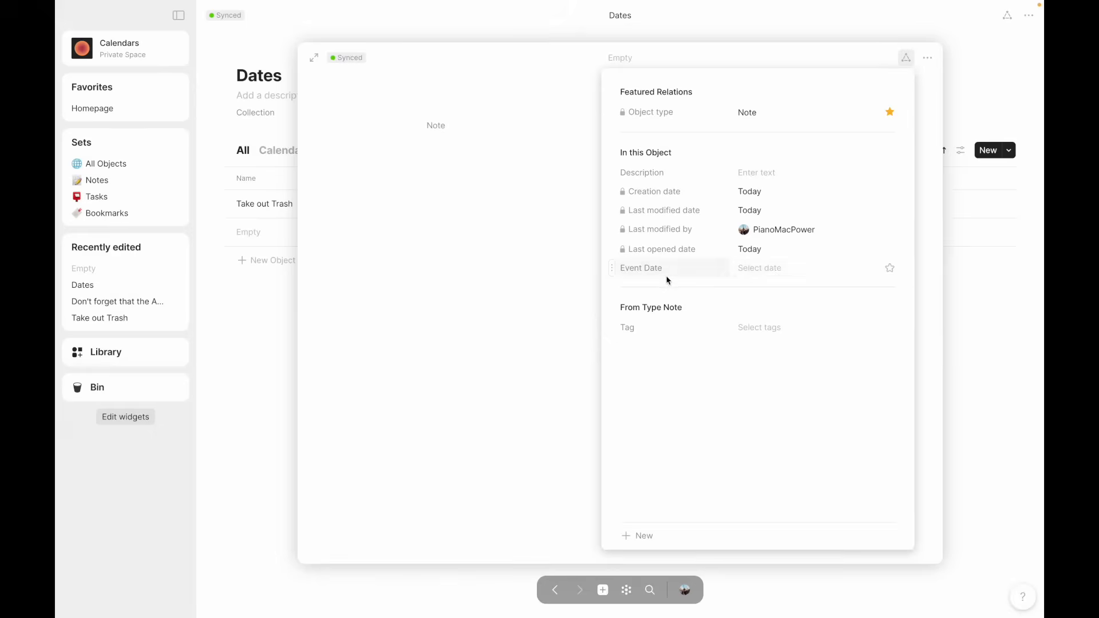
pyautogui.moveTo(886, 277)
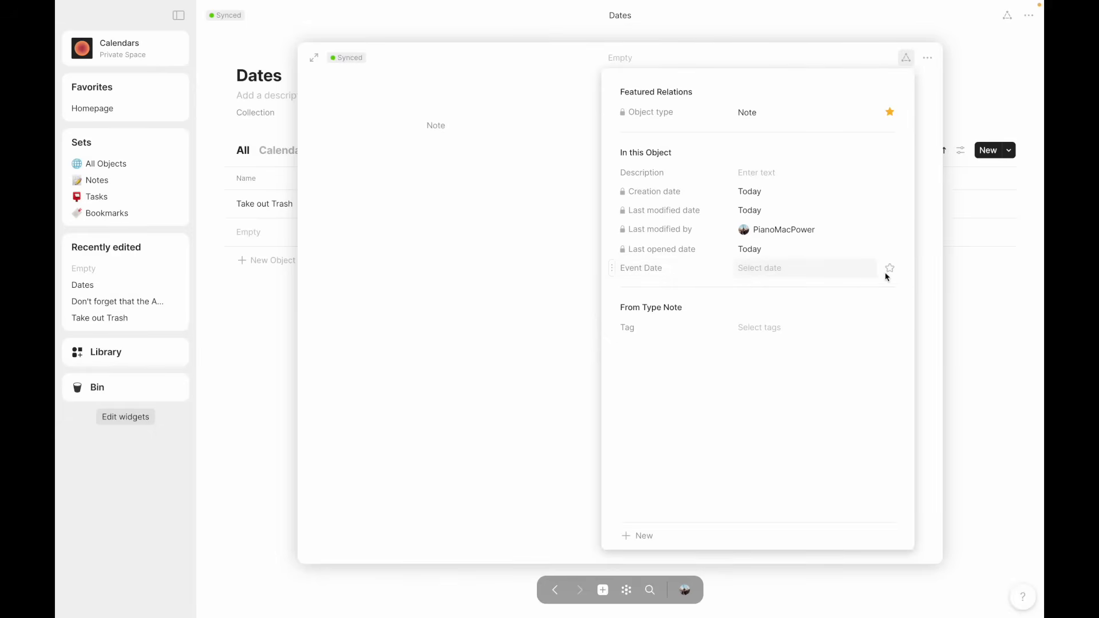
pyautogui.click(890, 267)
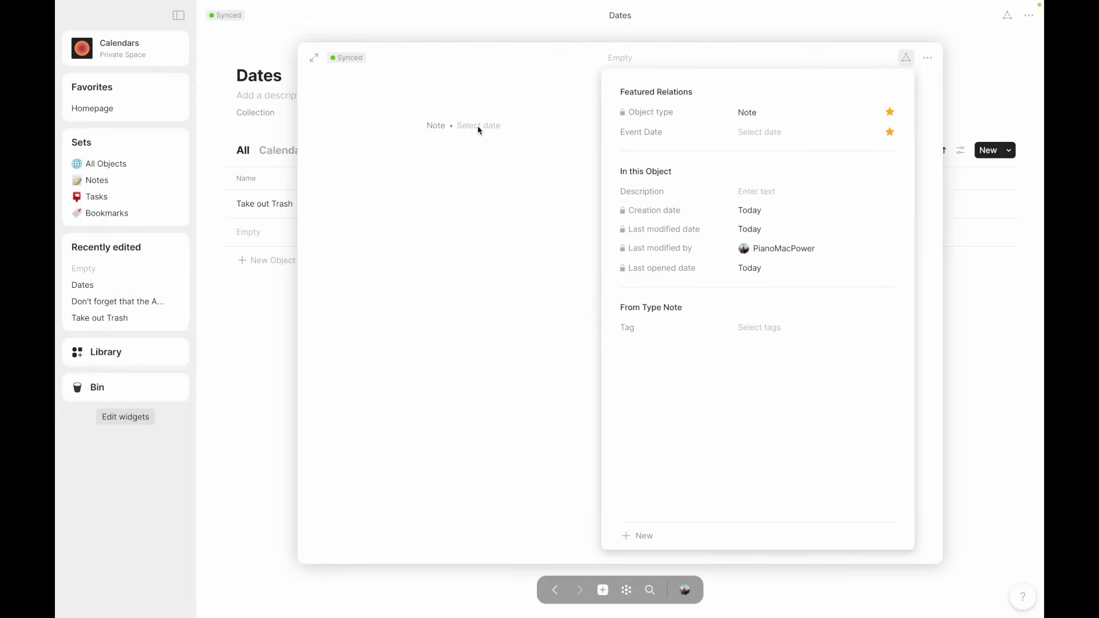
pyautogui.moveTo(426, 150)
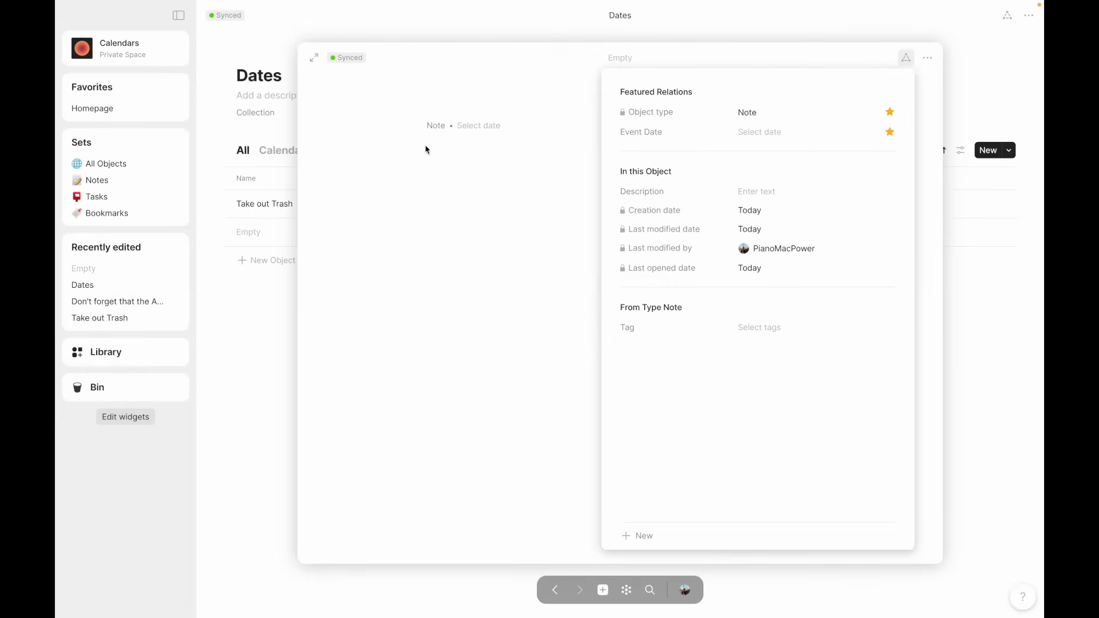
pyautogui.moveTo(268, 212)
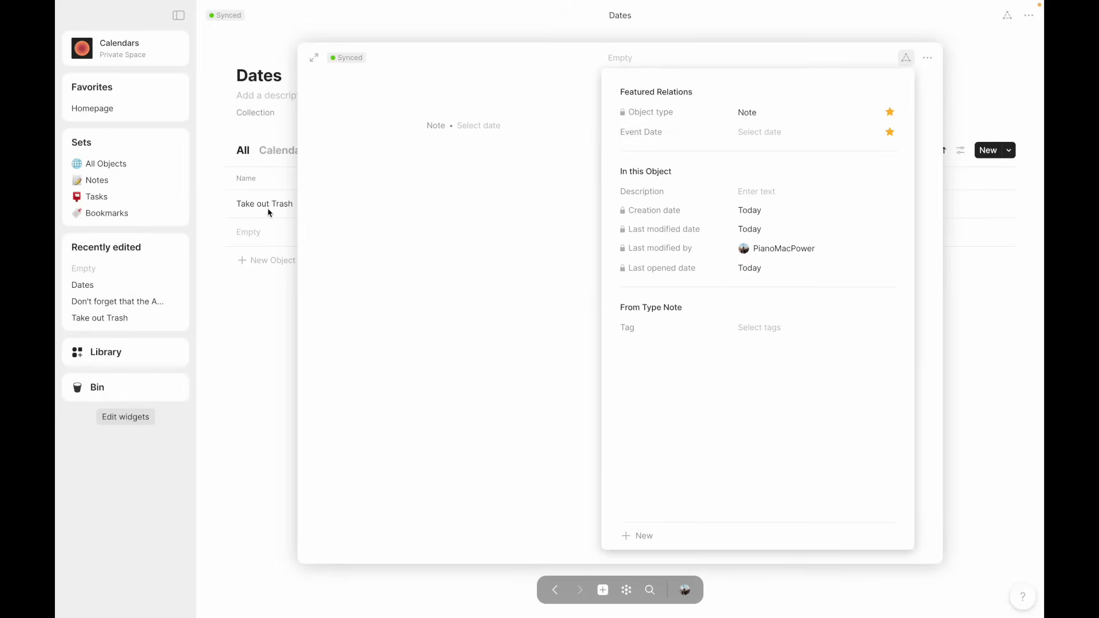
pyautogui.moveTo(759, 131)
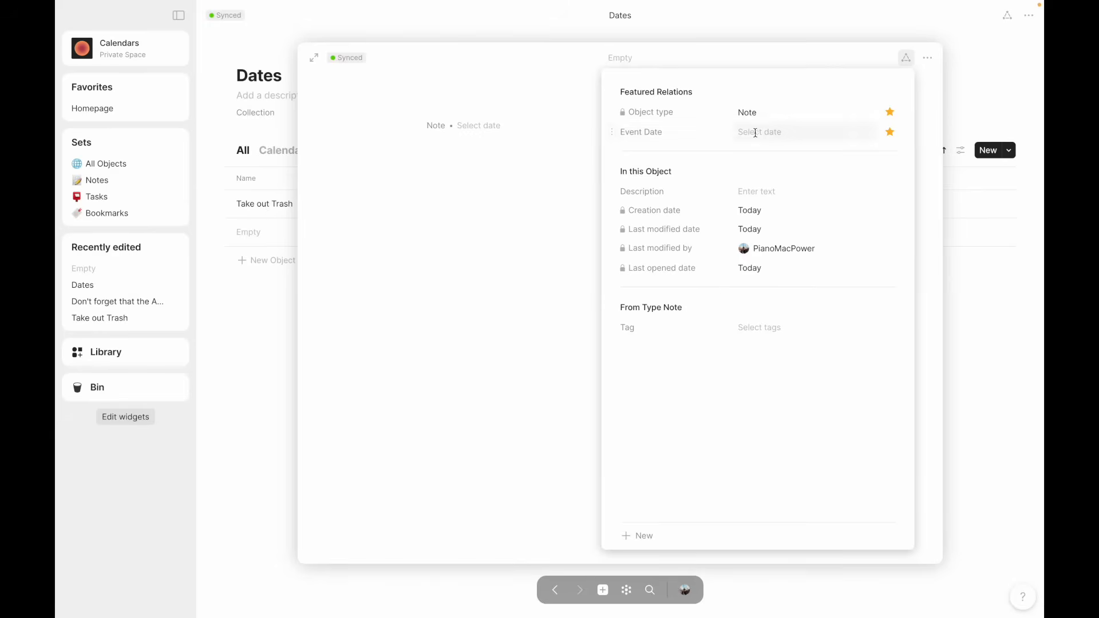
pyautogui.click(495, 232)
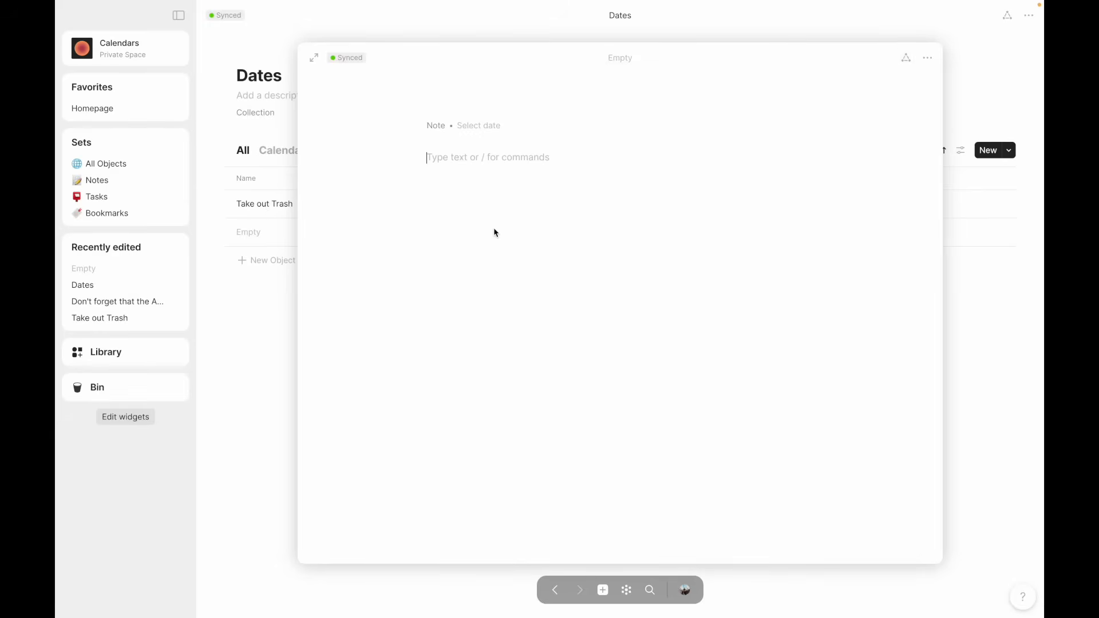
# - Title the note 'test' and set its Event Date to November 18, 2023
pyautogui.write('test')
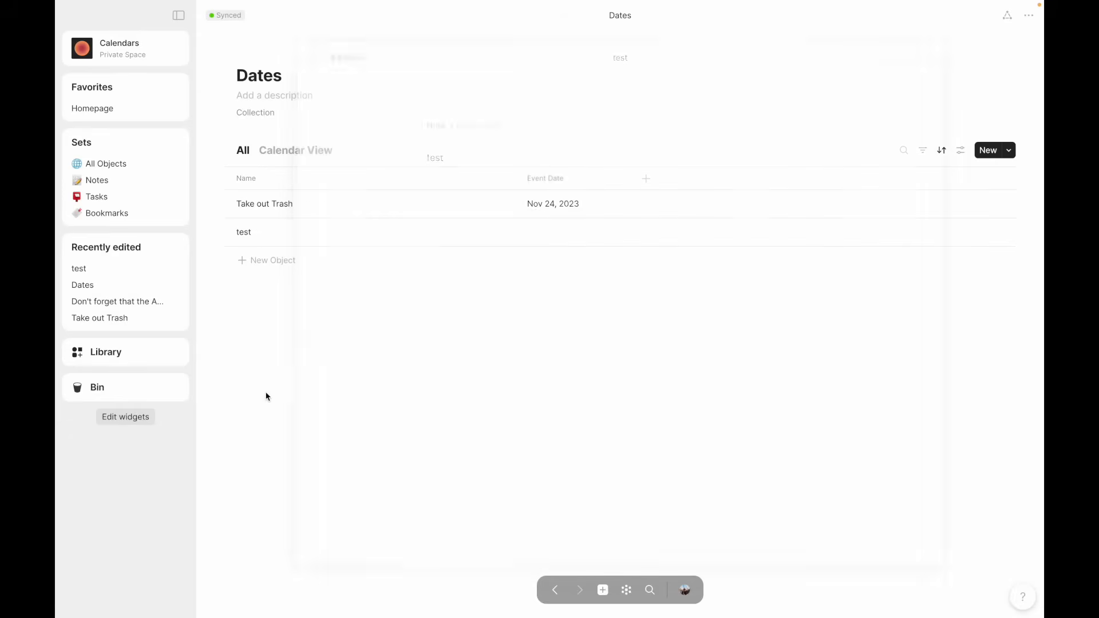
pyautogui.click(606, 232)
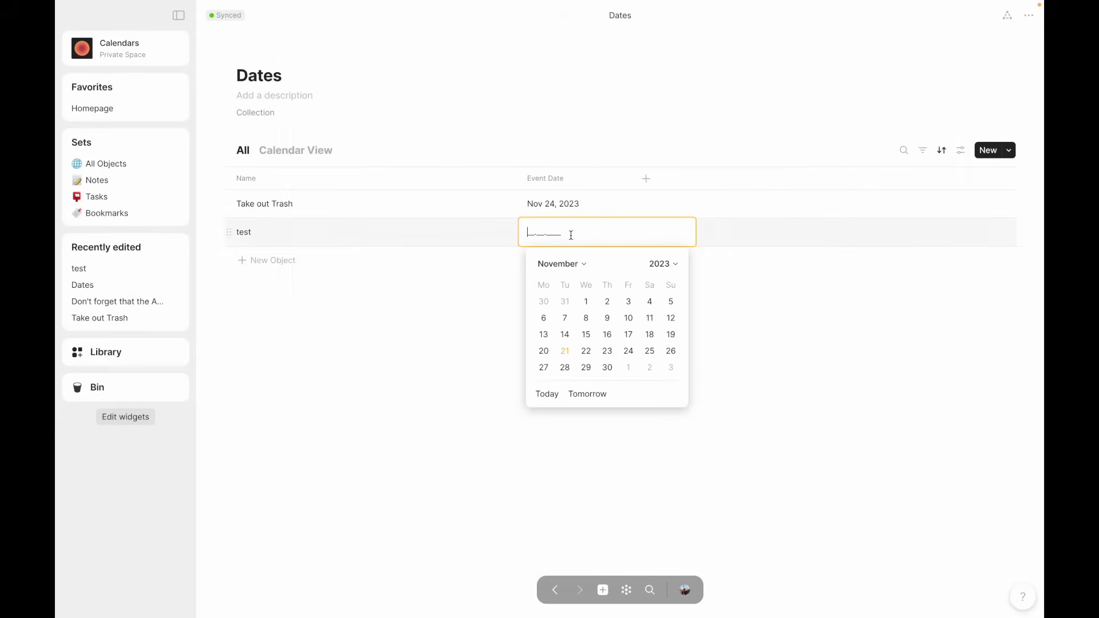
pyautogui.click(649, 335)
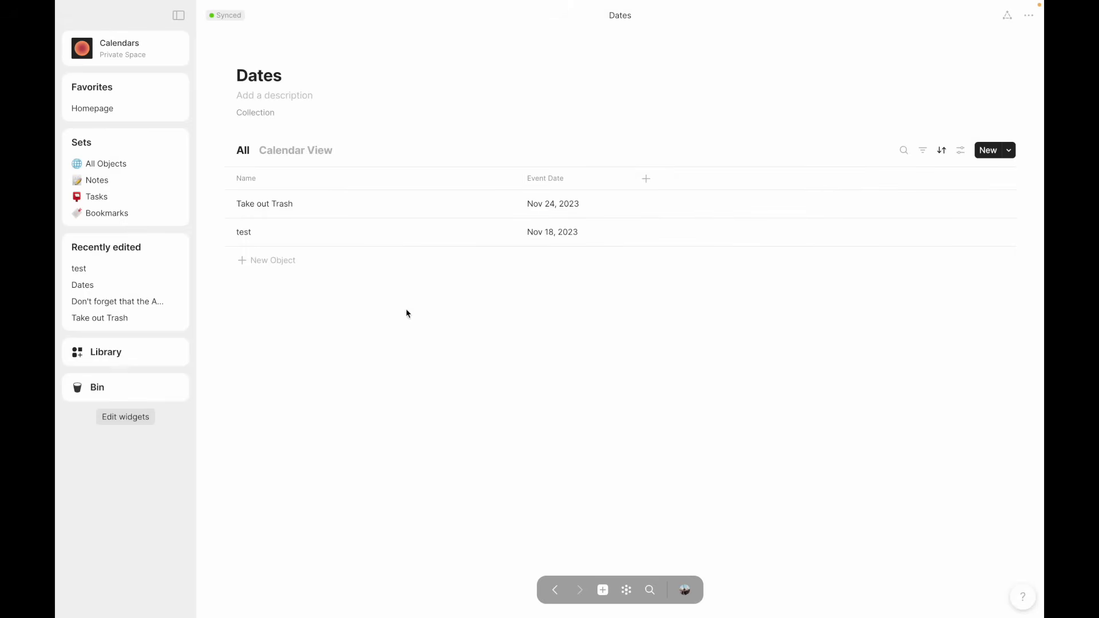
# - Check that test appears on November 18 in the Calendar View
pyautogui.click(296, 150)
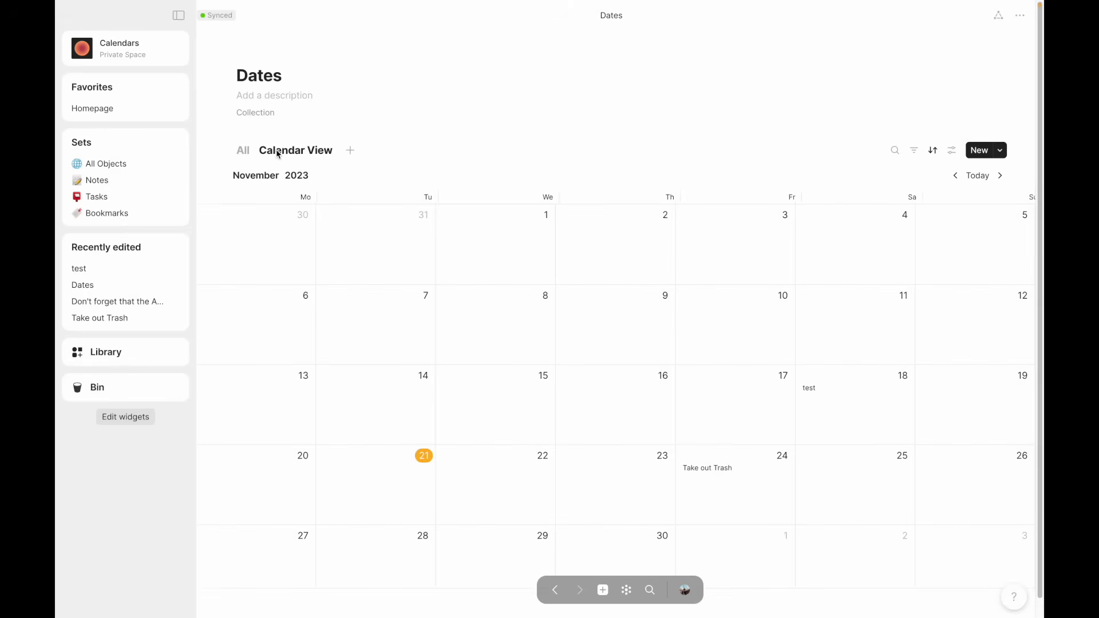
pyautogui.click(243, 150)
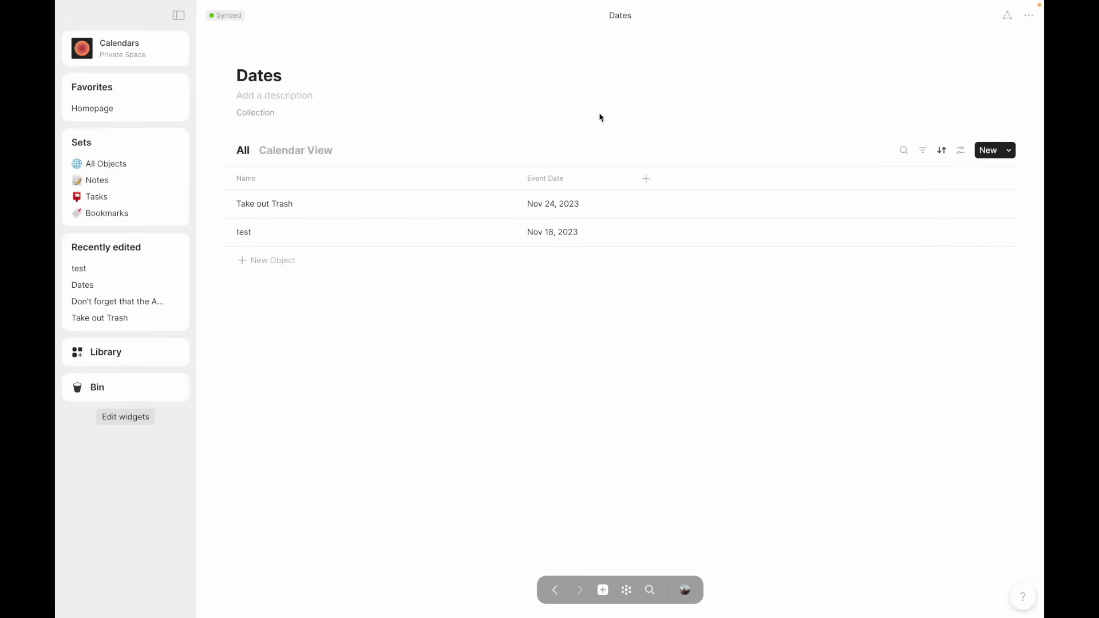
pyautogui.click(295, 150)
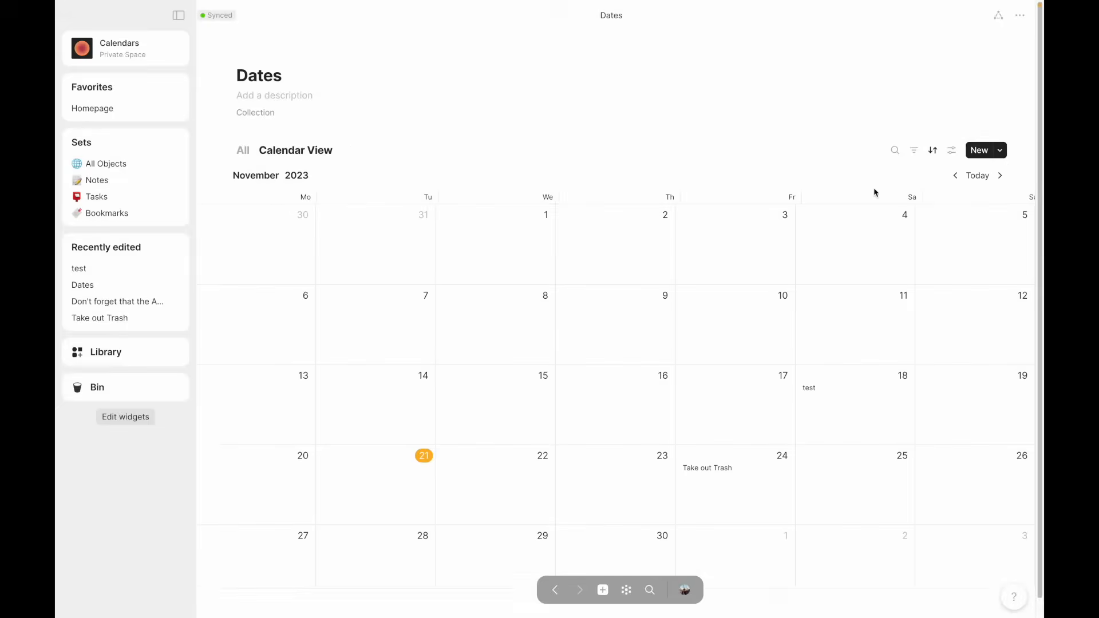
# - Review the calendar view's Group by date relations, keeping Event Date
pyautogui.click(951, 149)
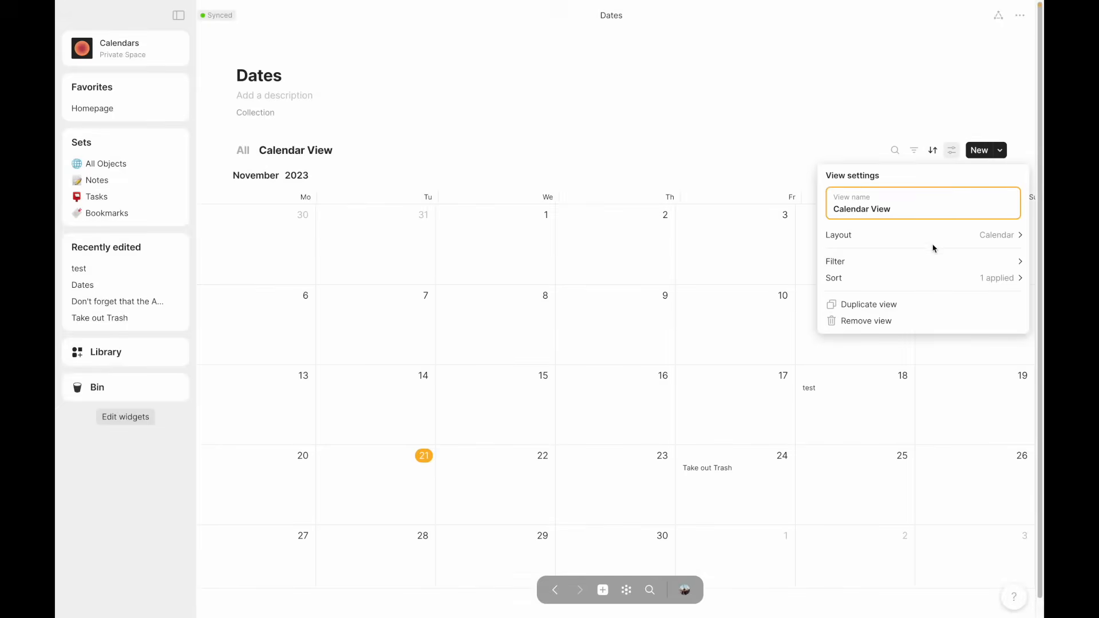
pyautogui.click(923, 234)
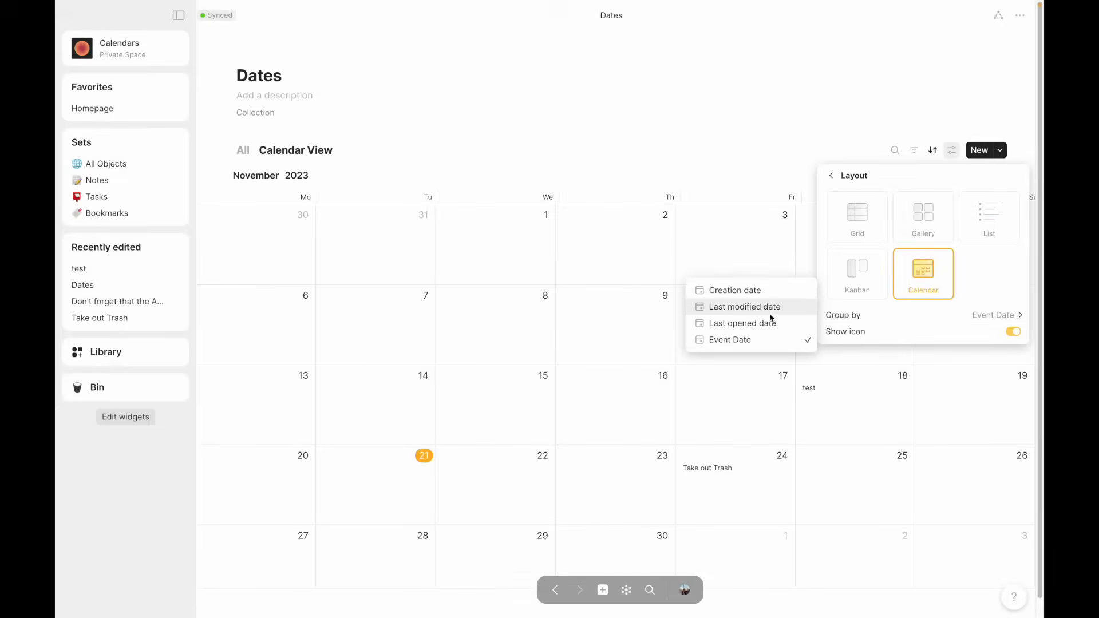
pyautogui.moveTo(757, 317)
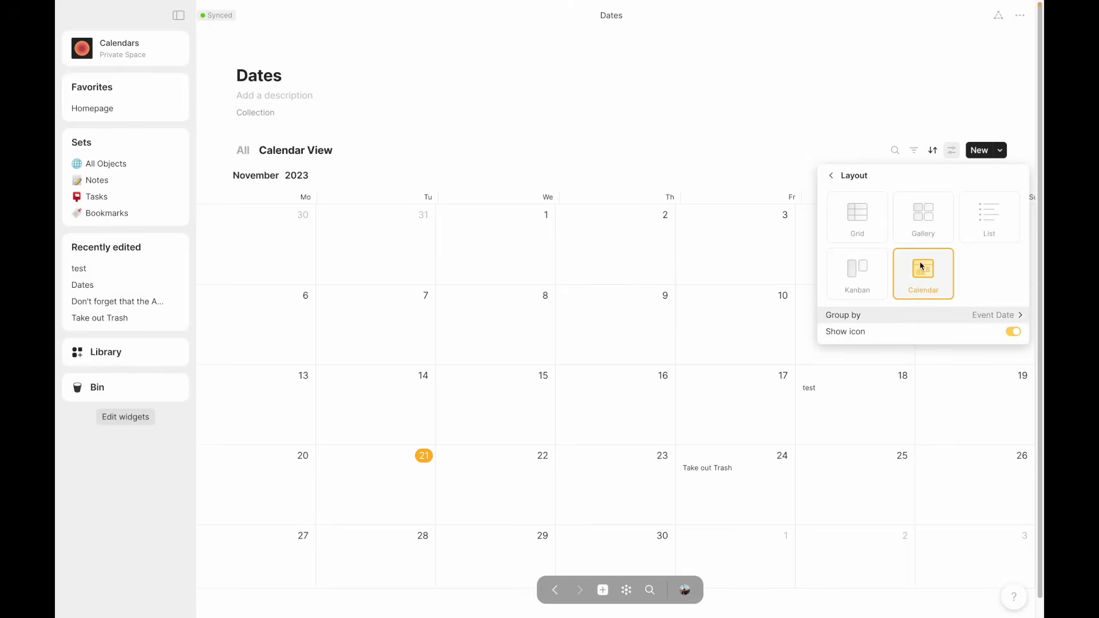
pyautogui.click(993, 315)
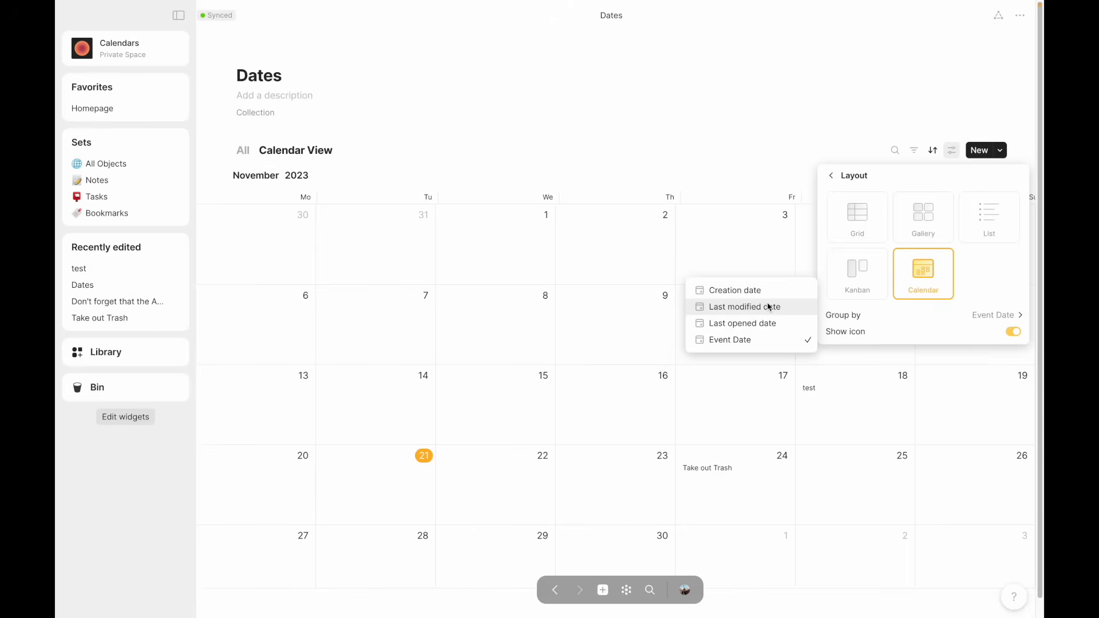
pyautogui.moveTo(741, 323)
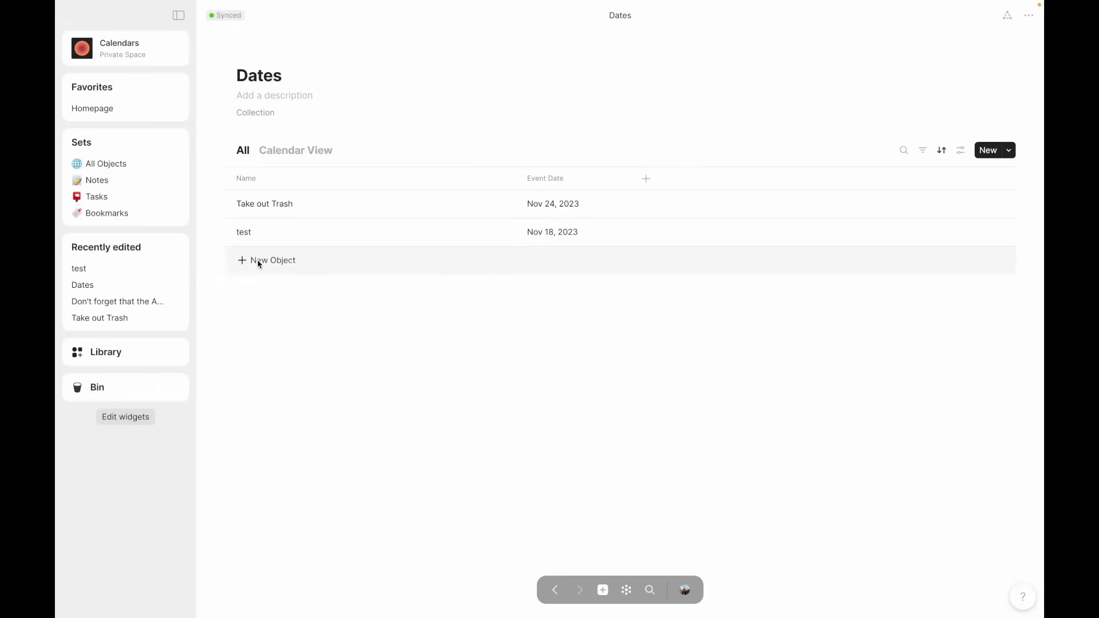
# - Add a new object to Dates and create a Date-type relation named 'dat 2' for it
pyautogui.click(272, 260)
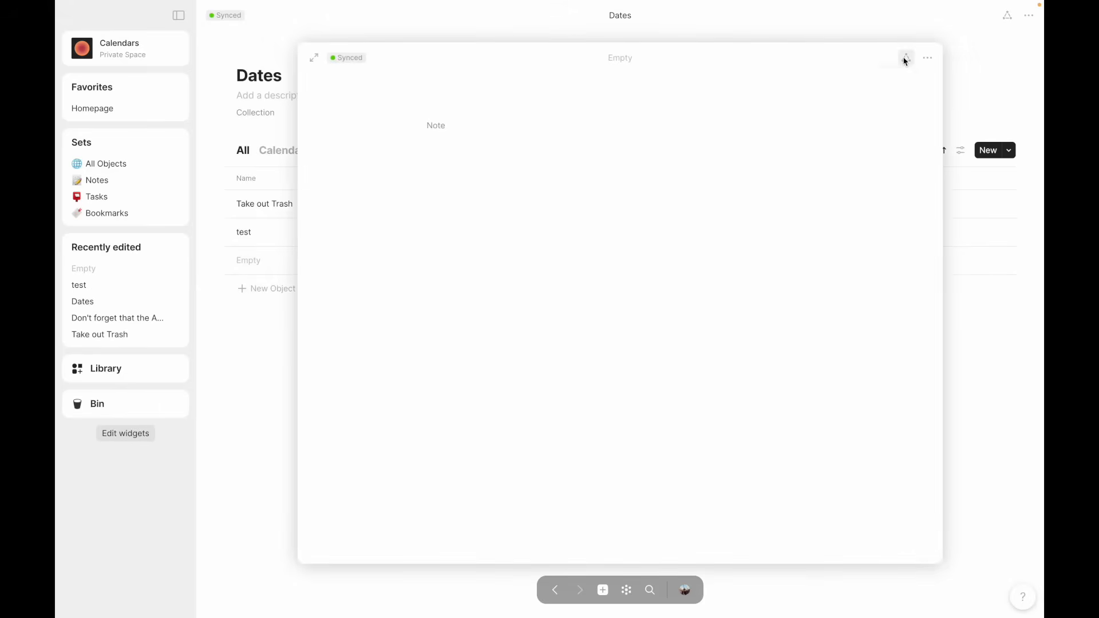
pyautogui.click(904, 58)
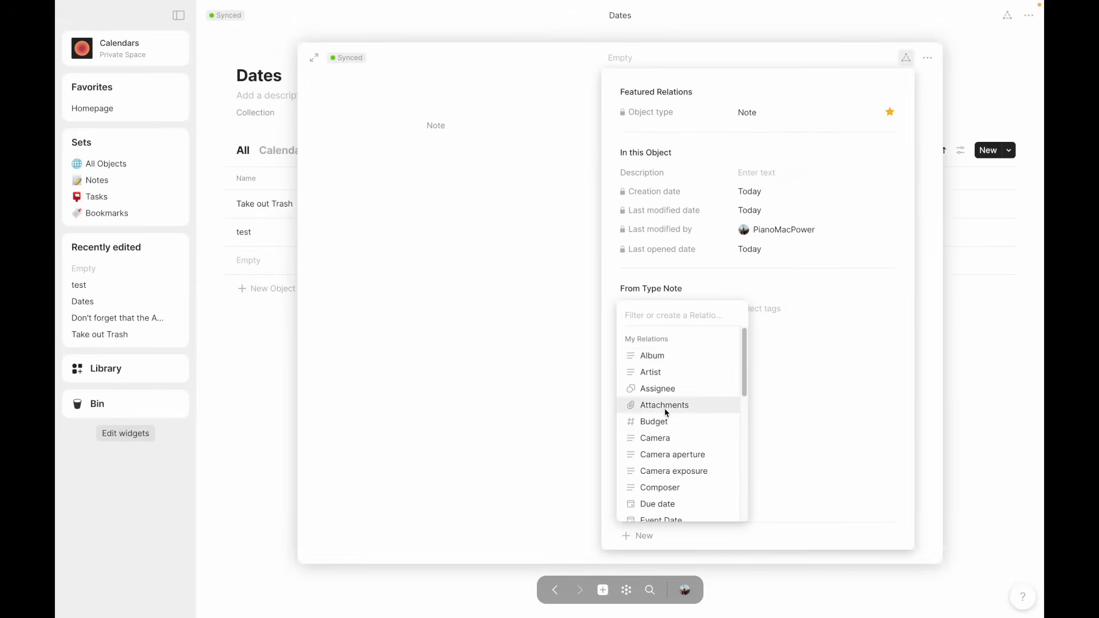
pyautogui.write('da')
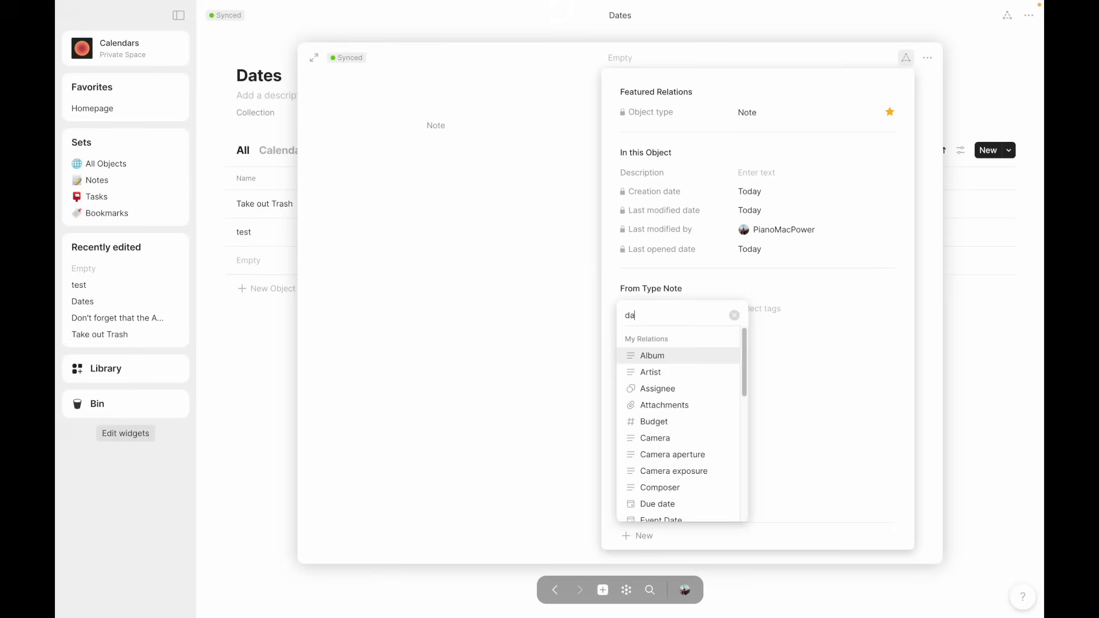
pyautogui.write('t 2')
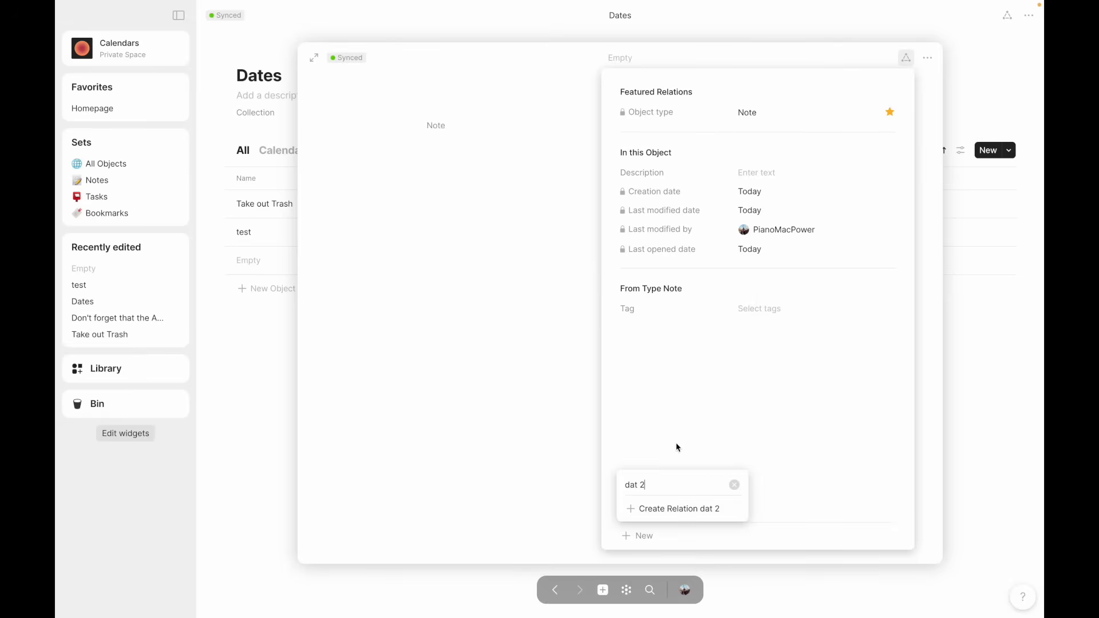
pyautogui.click(677, 508)
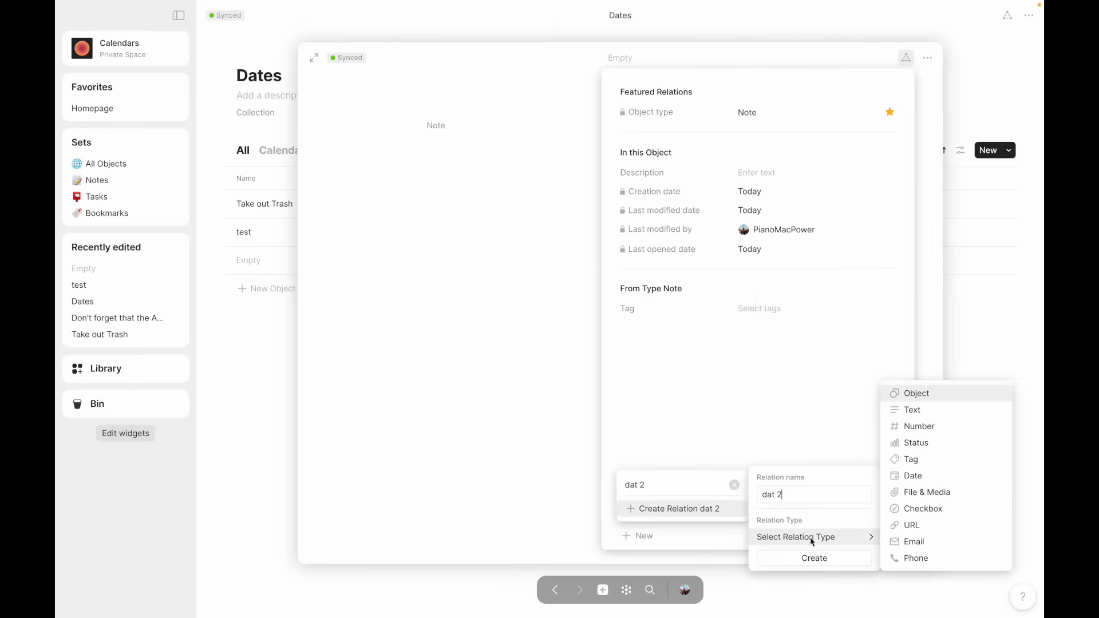
pyautogui.moveTo(913, 475)
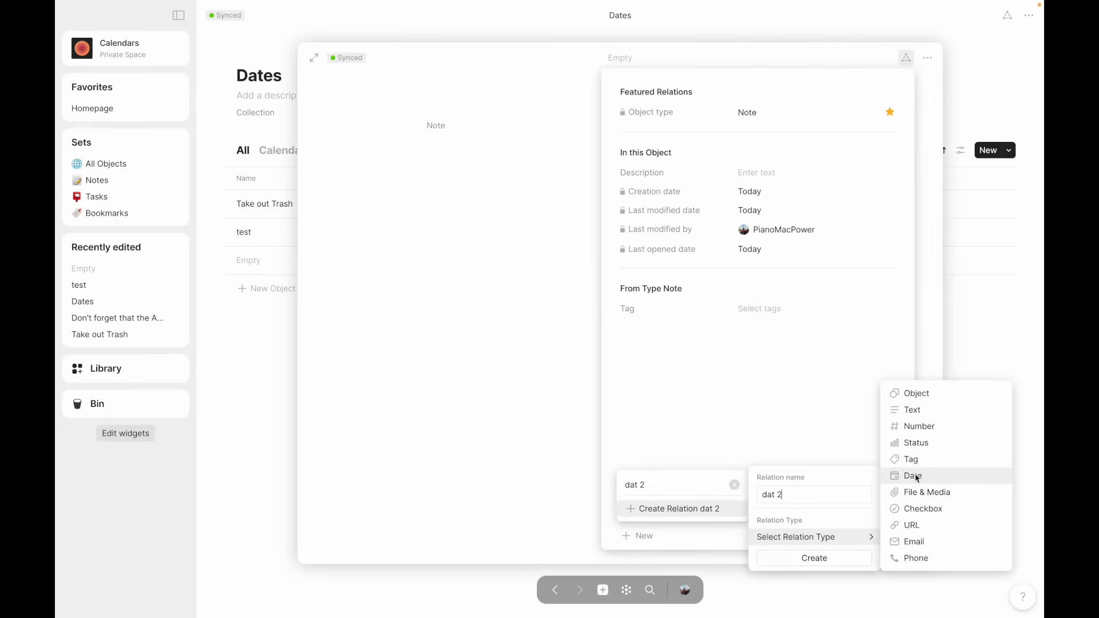
pyautogui.click(972, 352)
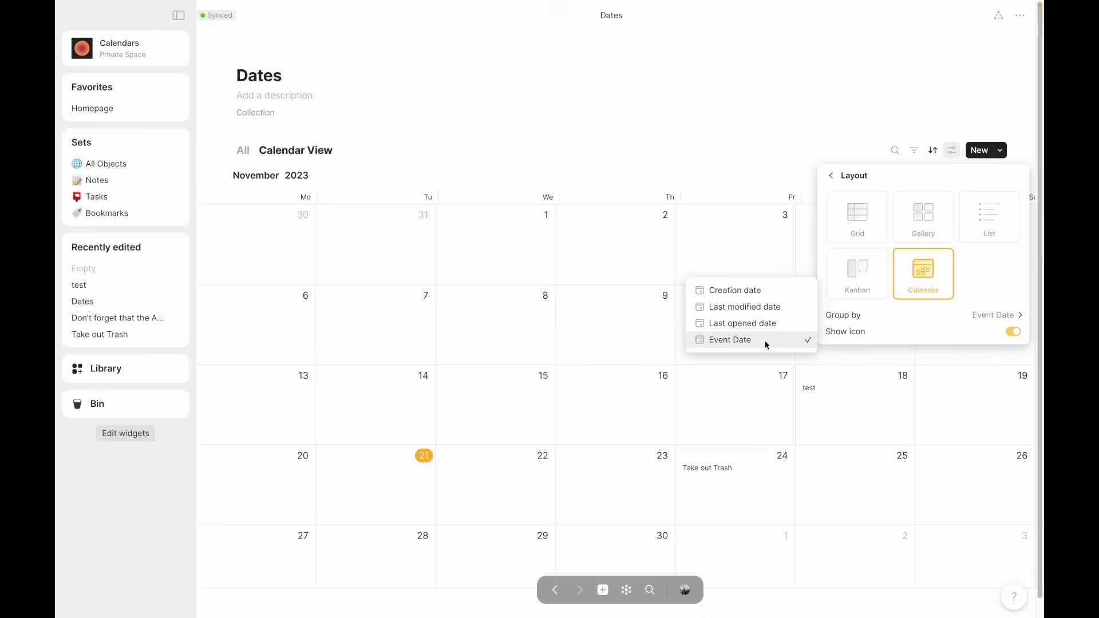
pyautogui.moveTo(734, 343)
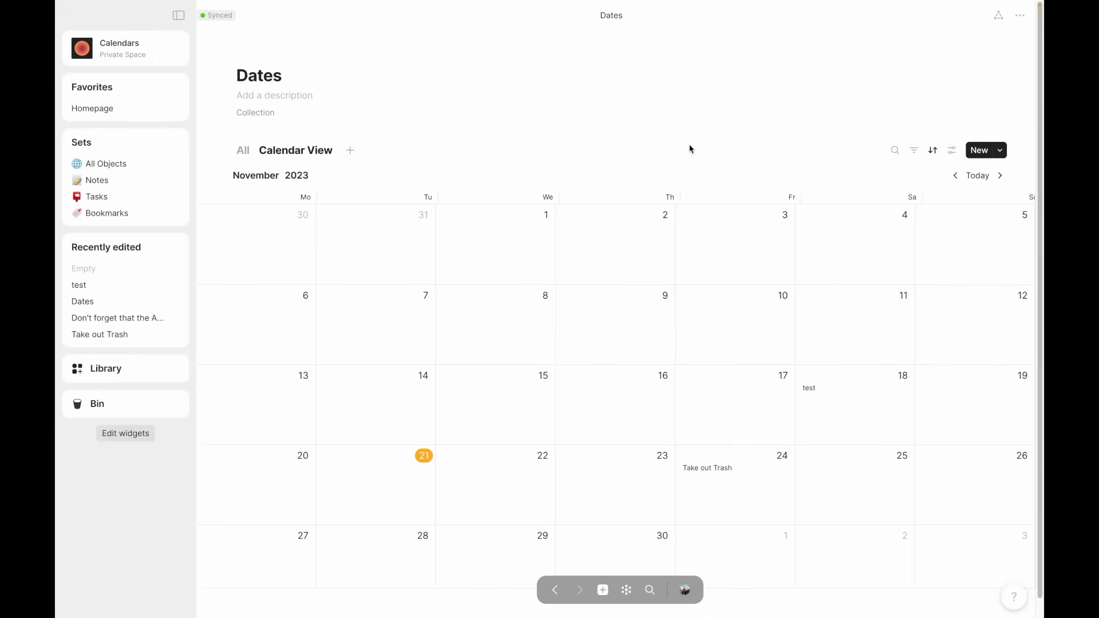
# - Close the calendar settings, leaving test on November 18 and Take out Trash on November 24
pyautogui.click(706, 467)
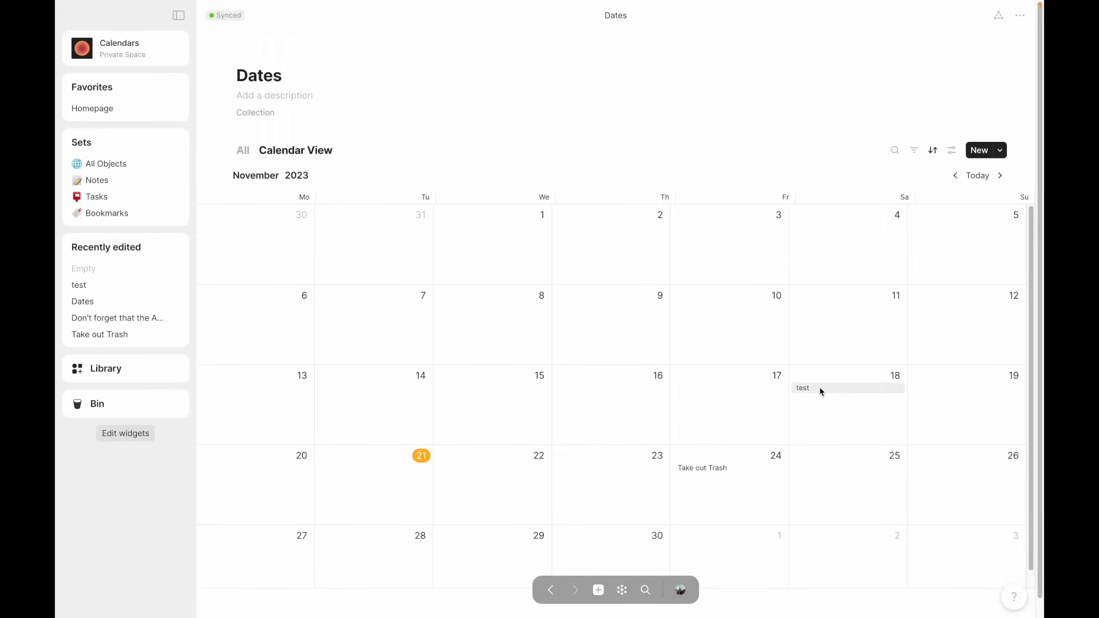
pyautogui.click(801, 388)
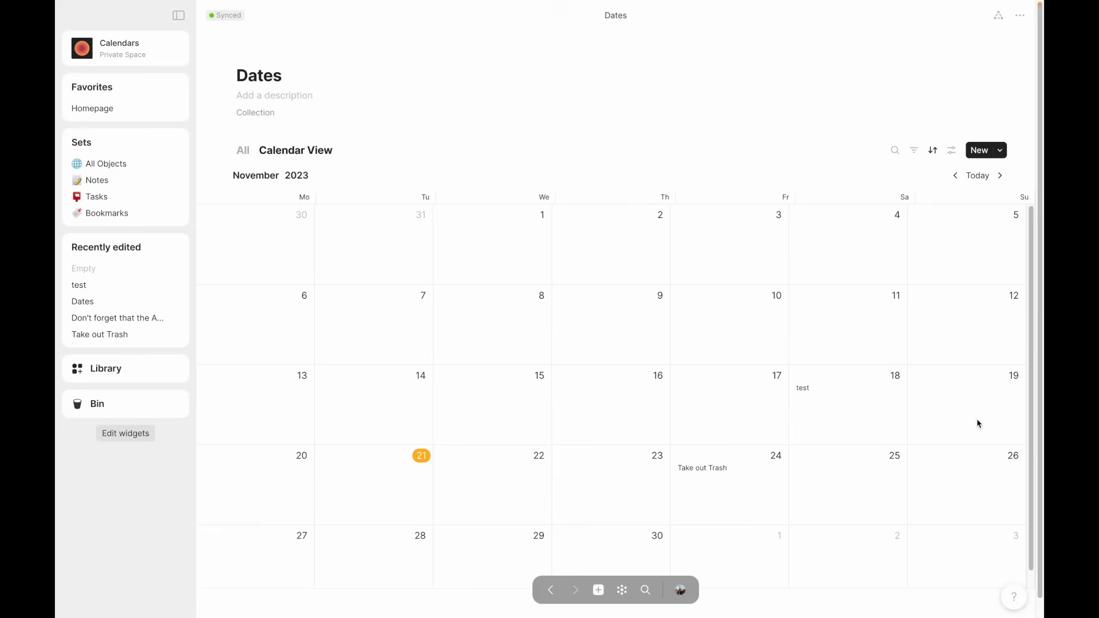
pyautogui.moveTo(281, 229)
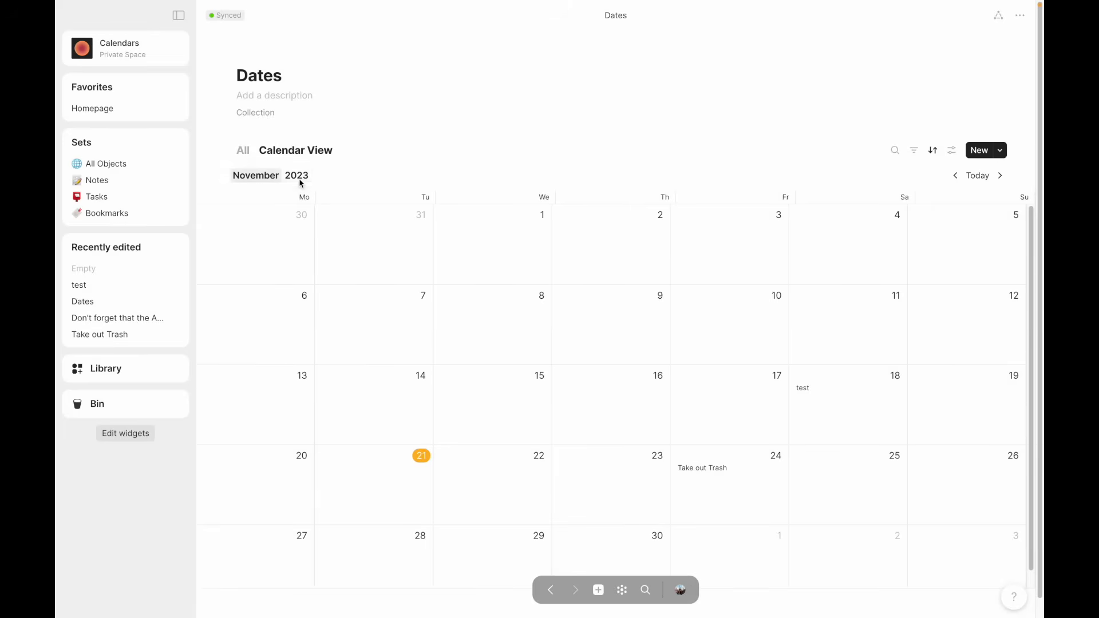
pyautogui.moveTo(448, 398)
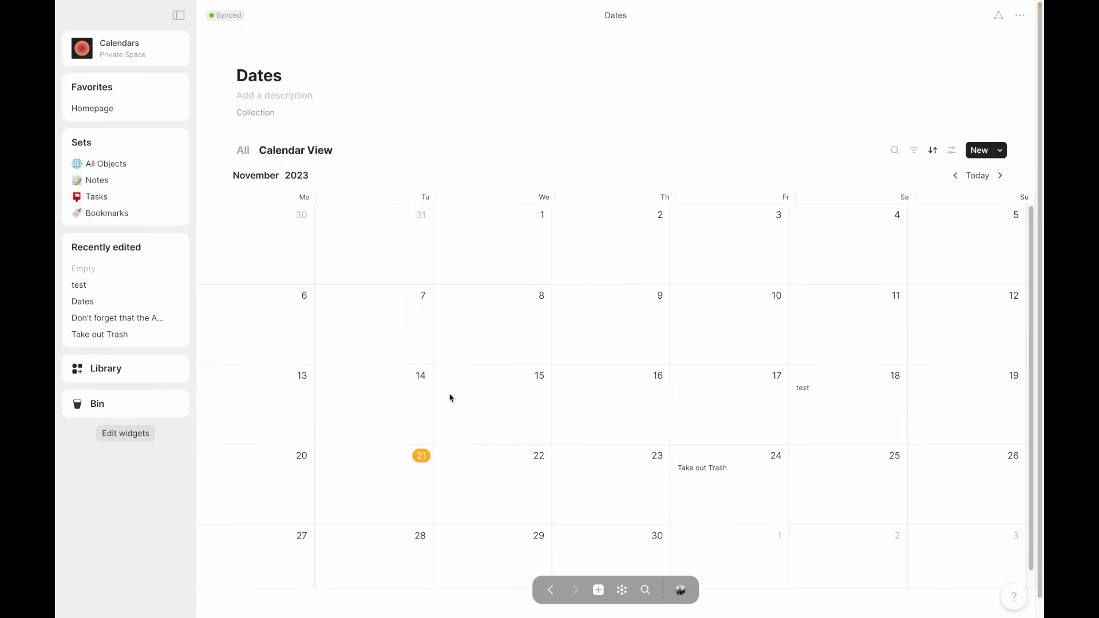
# - Show the Dates collection's All table listing Take out Trash (Nov 24), test (Nov 18) and an untitled object
pyautogui.click(243, 149)
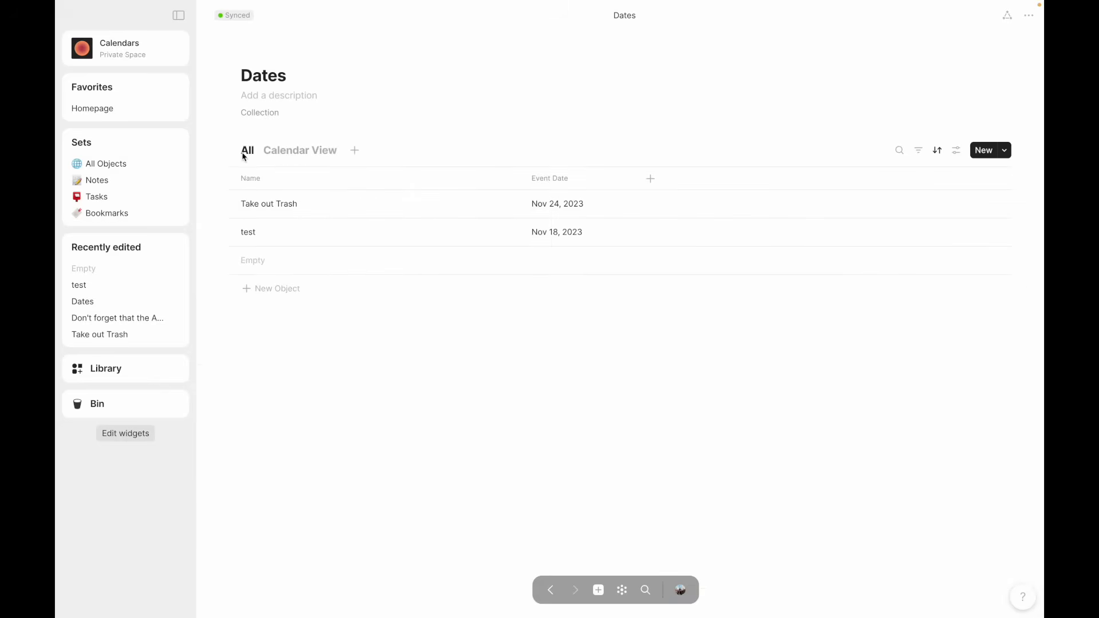
pyautogui.moveTo(438, 117)
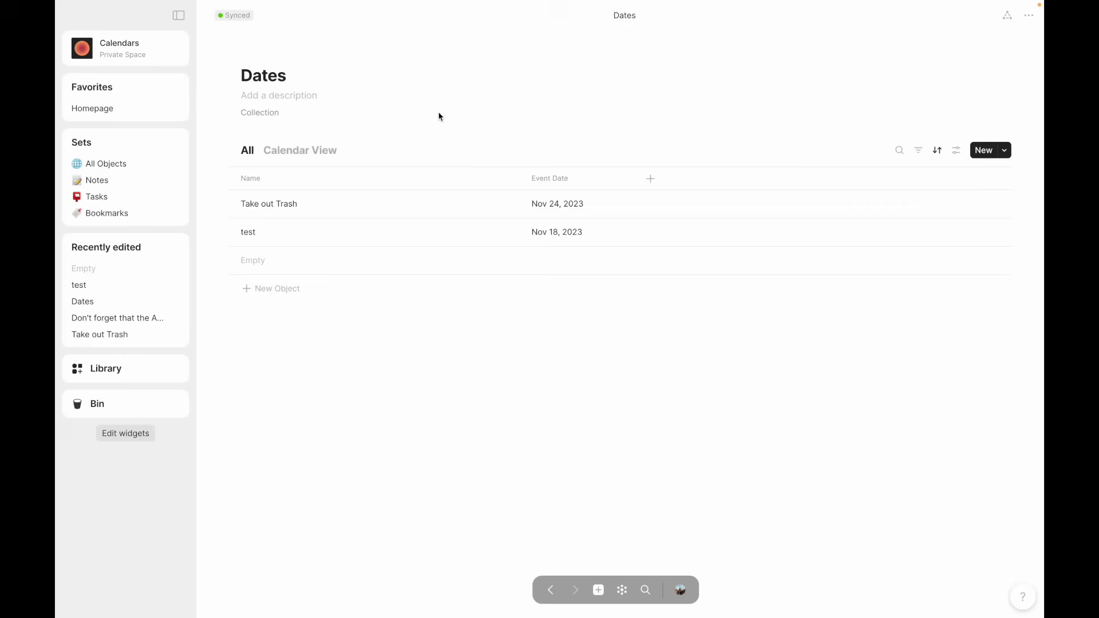
pyautogui.moveTo(277, 288)
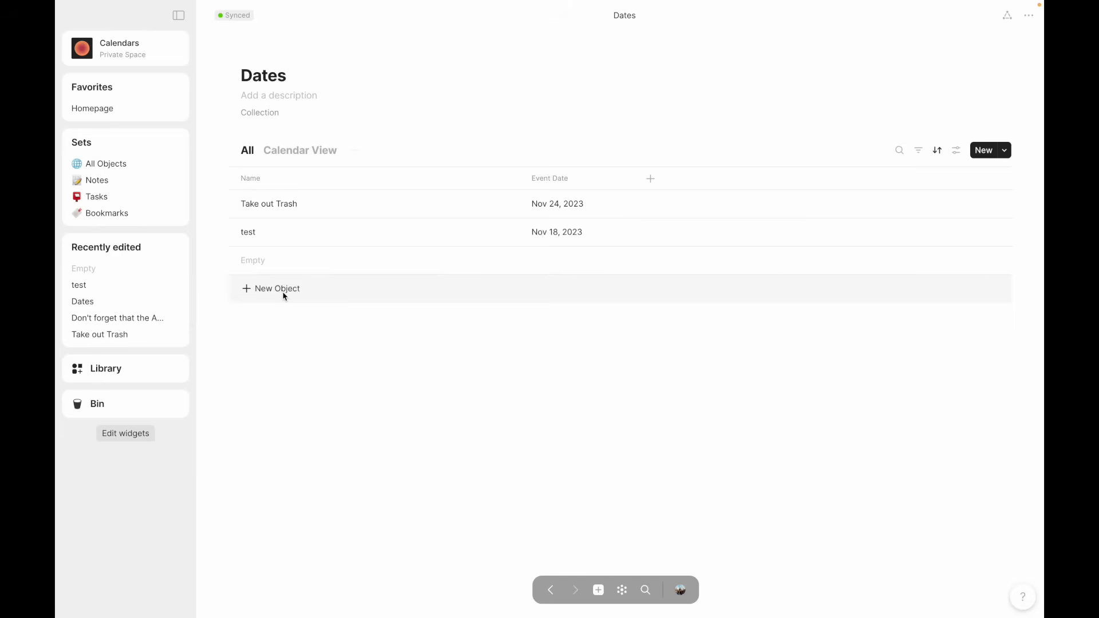
pyautogui.moveTo(263, 289)
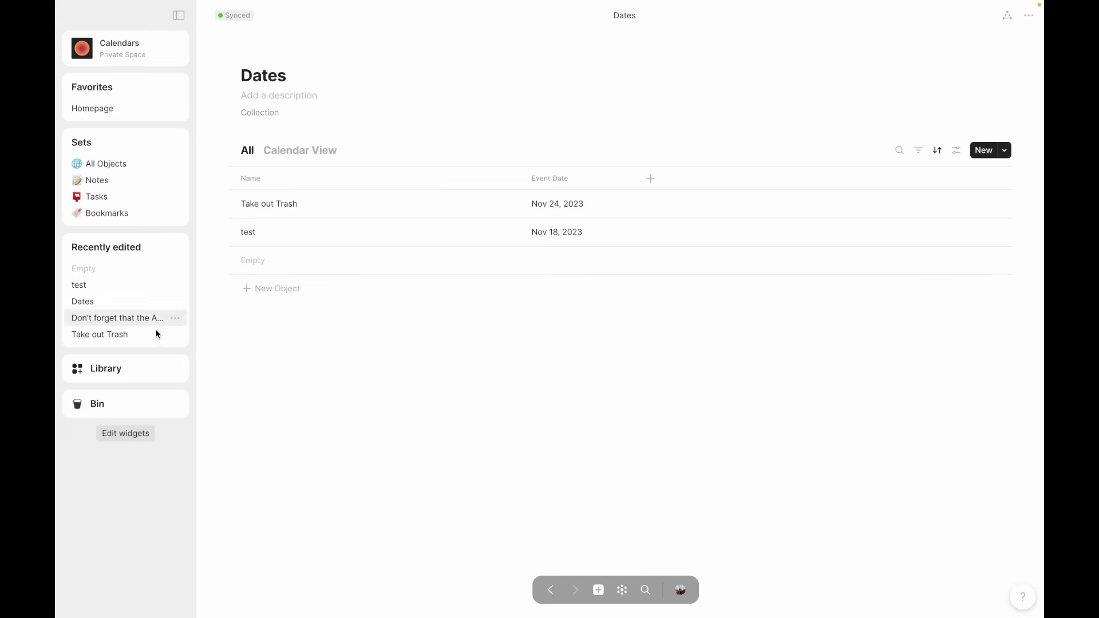
pyautogui.moveTo(126, 247)
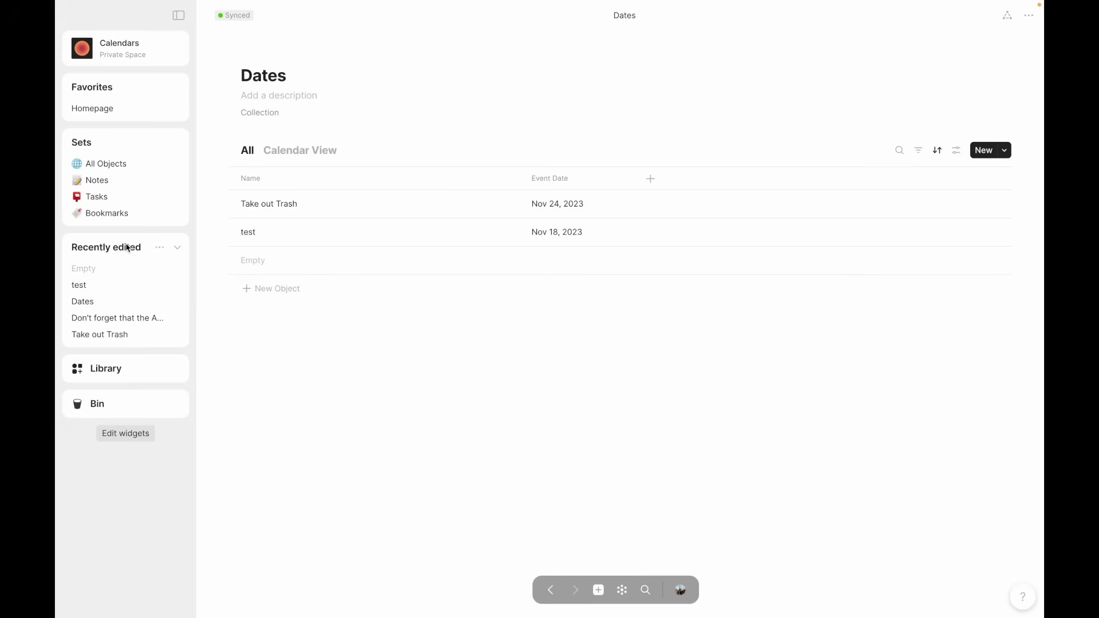
pyautogui.moveTo(235, 361)
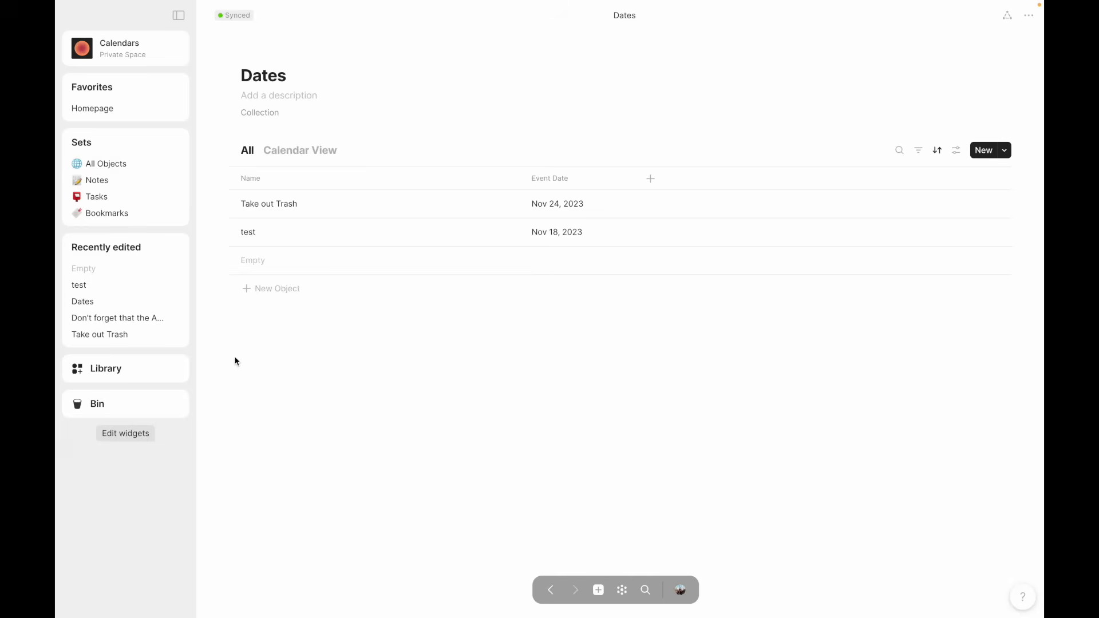
pyautogui.click(299, 150)
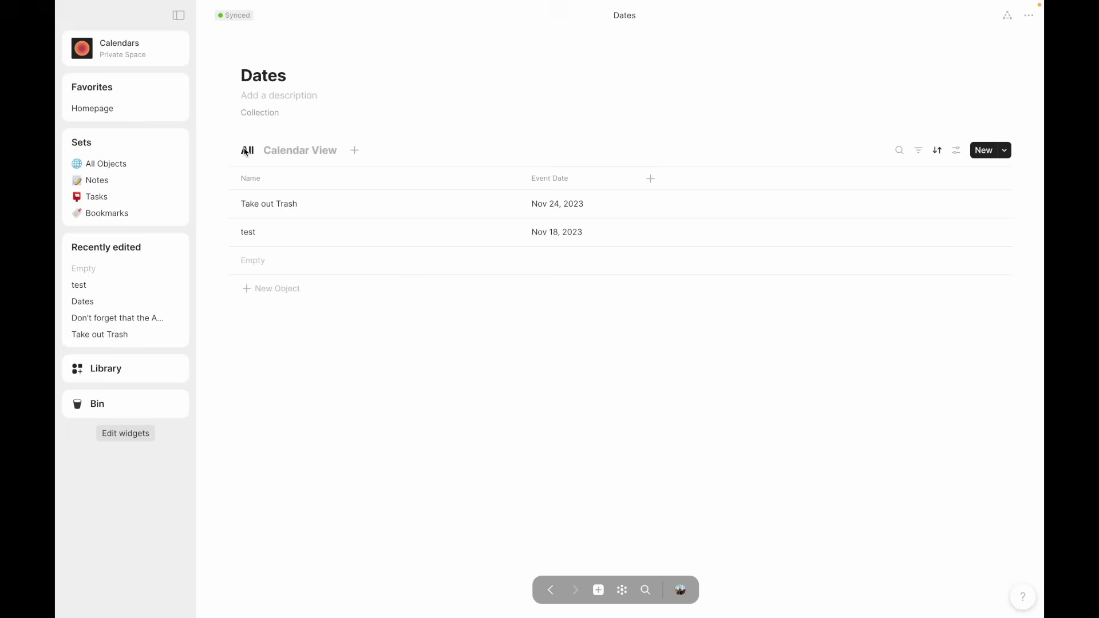
pyautogui.click(295, 150)
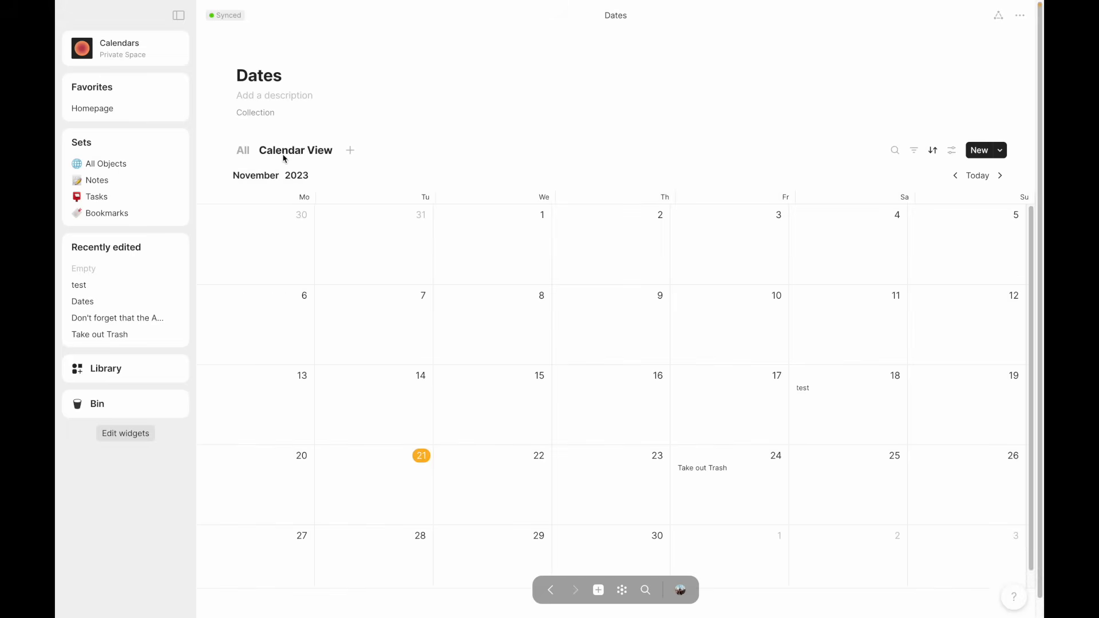
pyautogui.moveTo(435, 178)
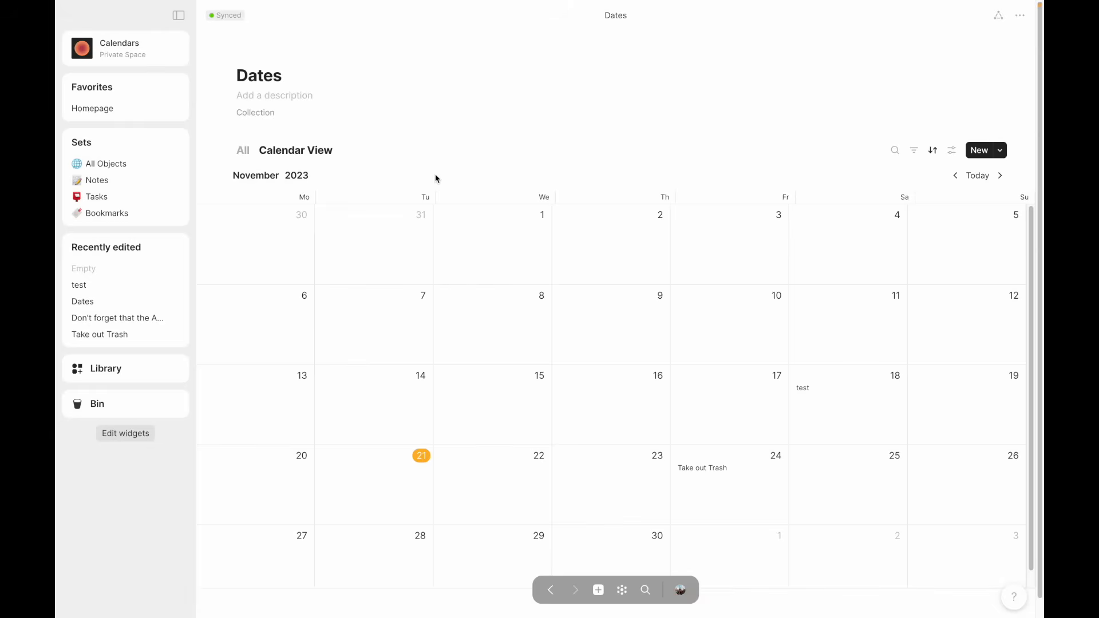
pyautogui.moveTo(476, 354)
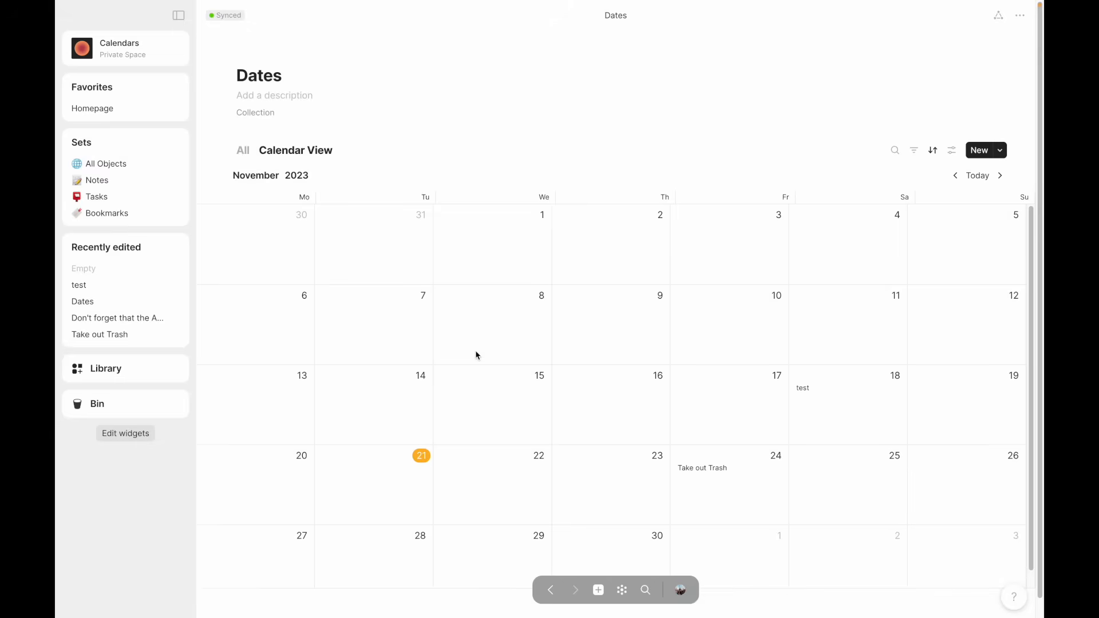
pyautogui.scroll(3)
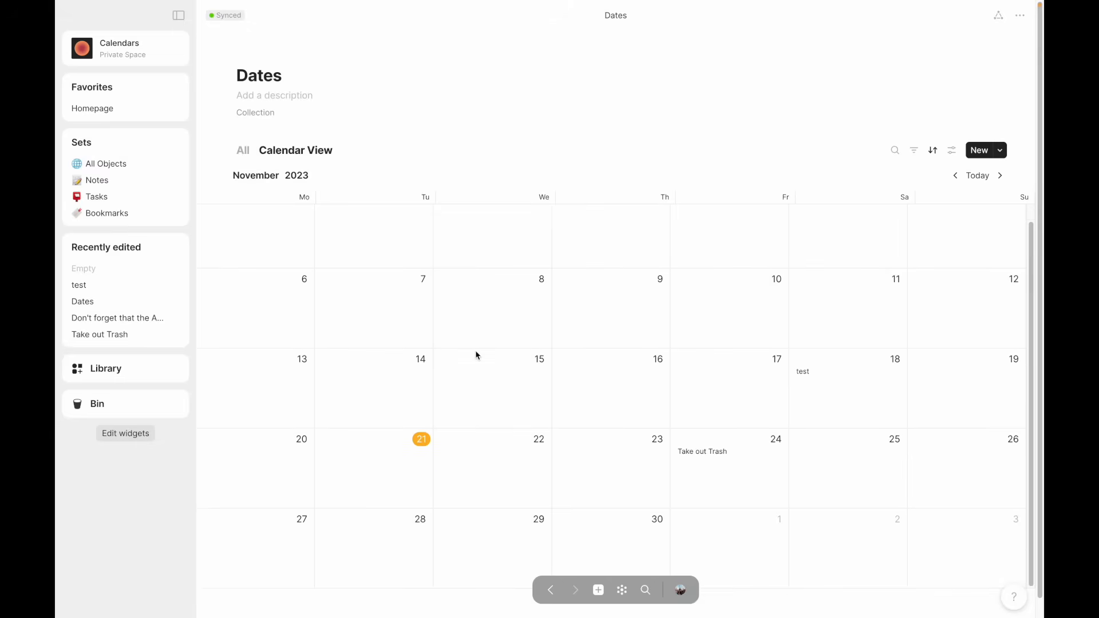
pyautogui.scroll(3)
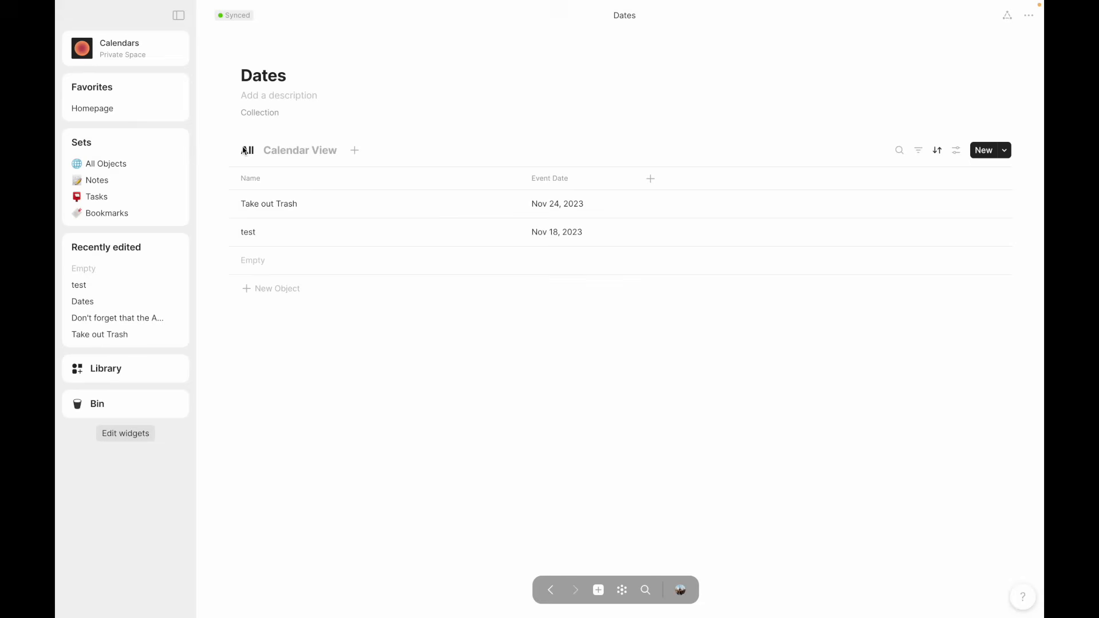
pyautogui.moveTo(371, 414)
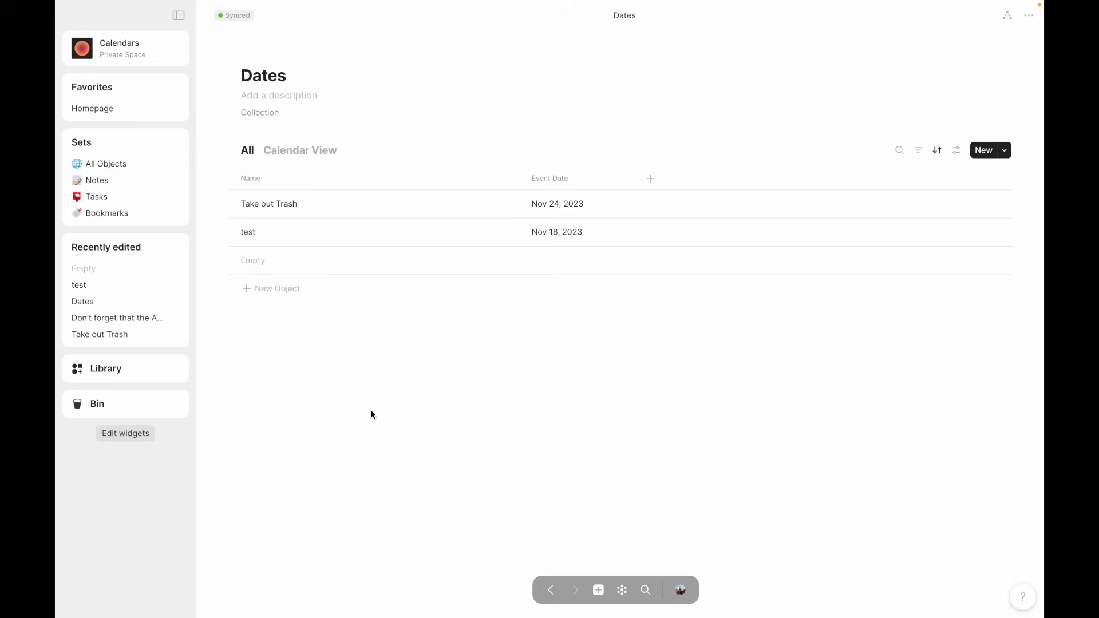